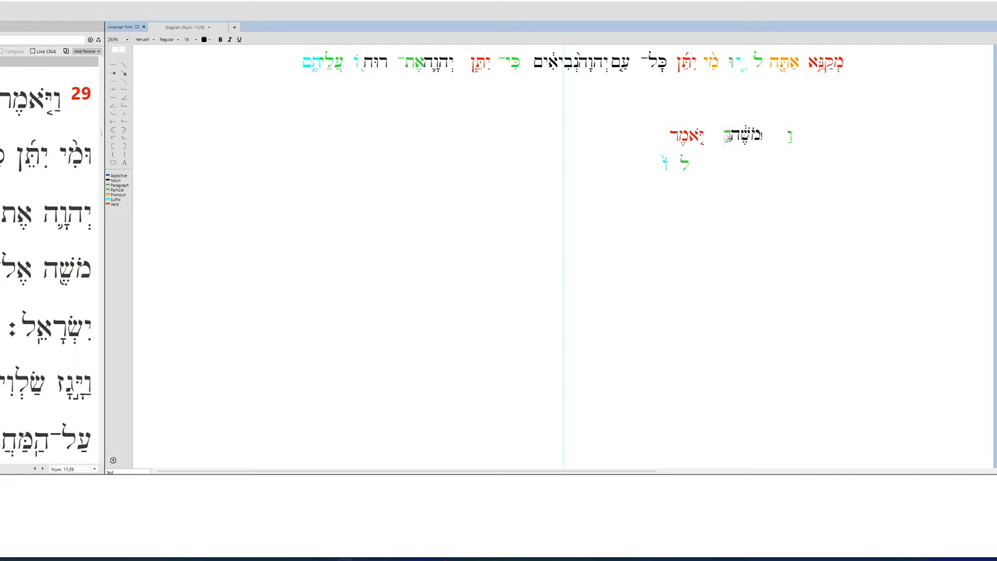
# Split ha from meqanne, place both on a second line, and set attah between them.
pyautogui.click(743, 135)
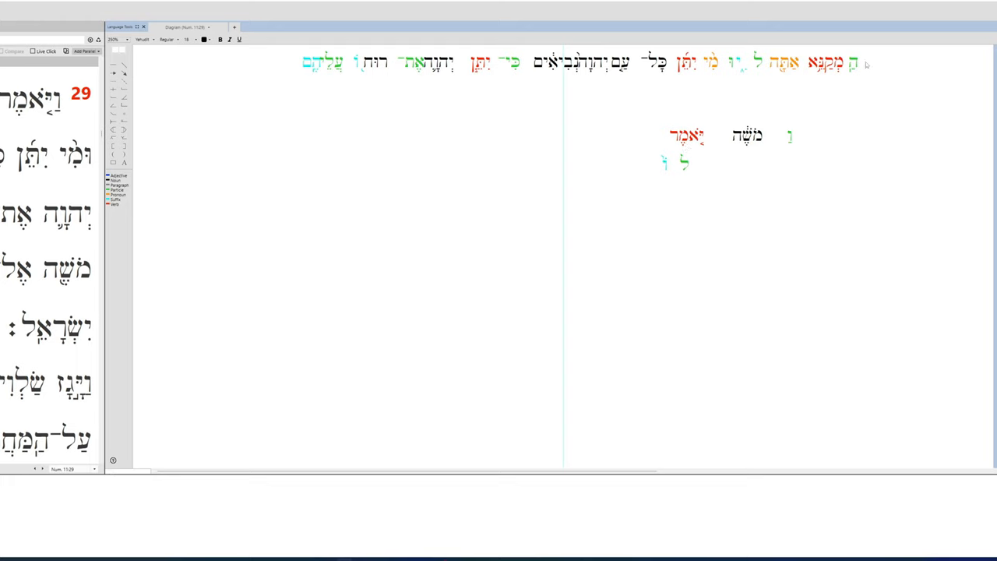
pyautogui.click(817, 62)
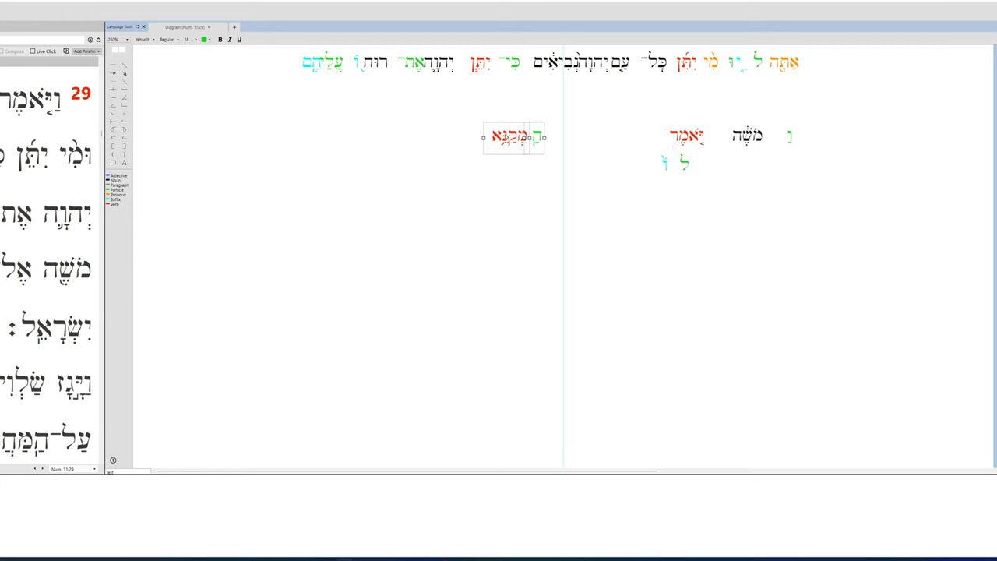
pyautogui.moveTo(547, 136)
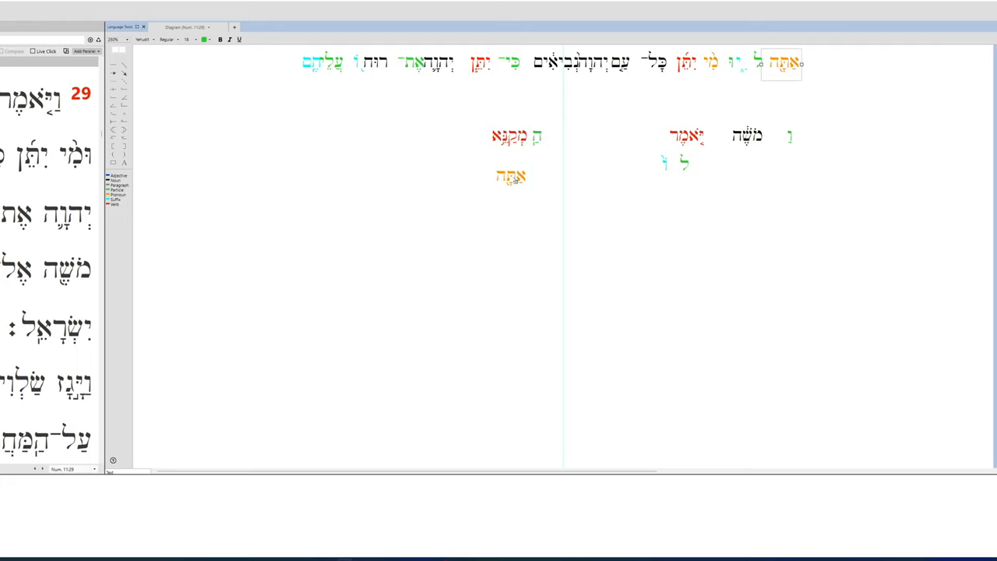
pyautogui.click(508, 181)
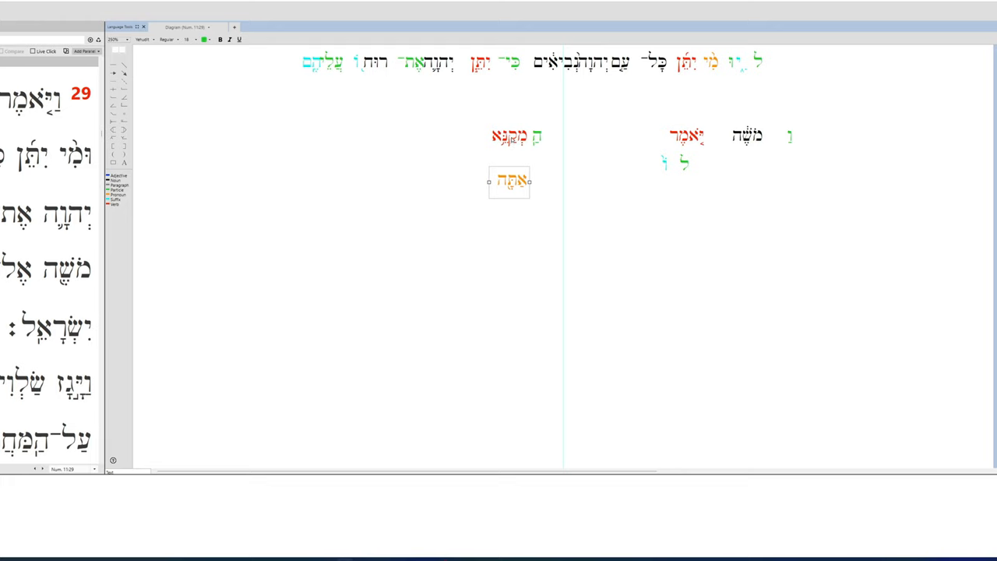
pyautogui.moveTo(509, 181); pyautogui.dragTo(508, 138)
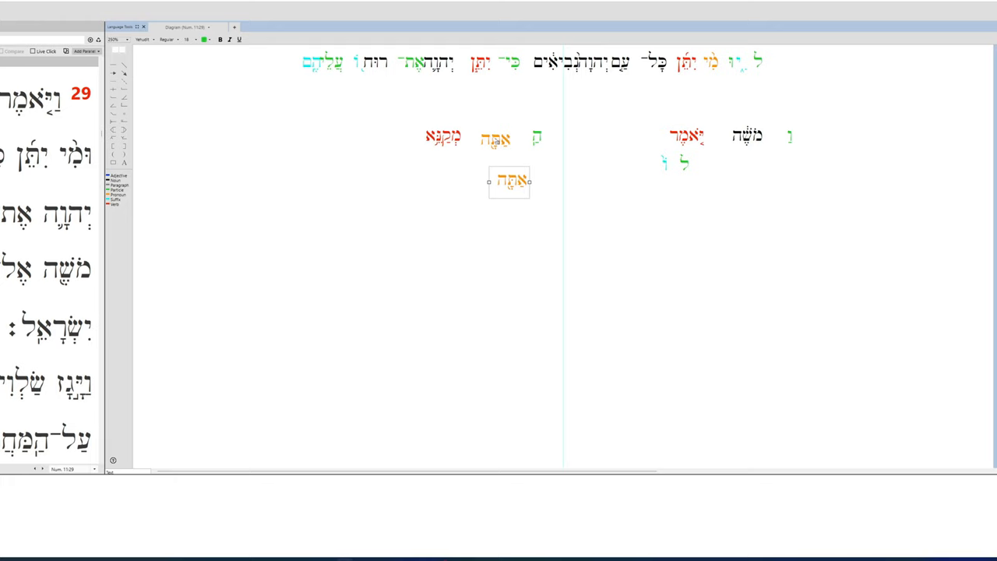
pyautogui.moveTo(508, 182); pyautogui.dragTo(494, 138)
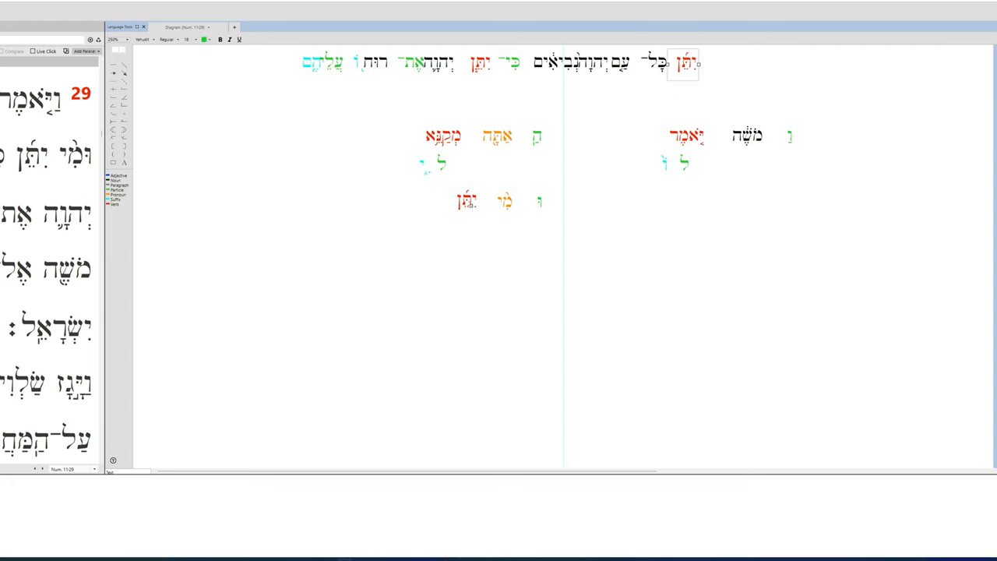
# Add yitten to the third line and separate am from YHWH.
pyautogui.click(465, 201)
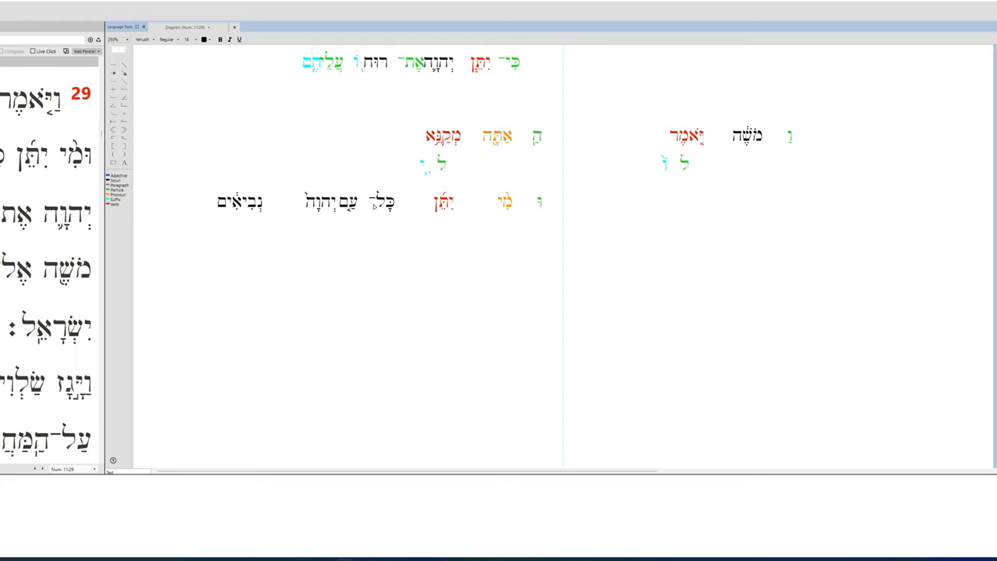
pyautogui.click(346, 204)
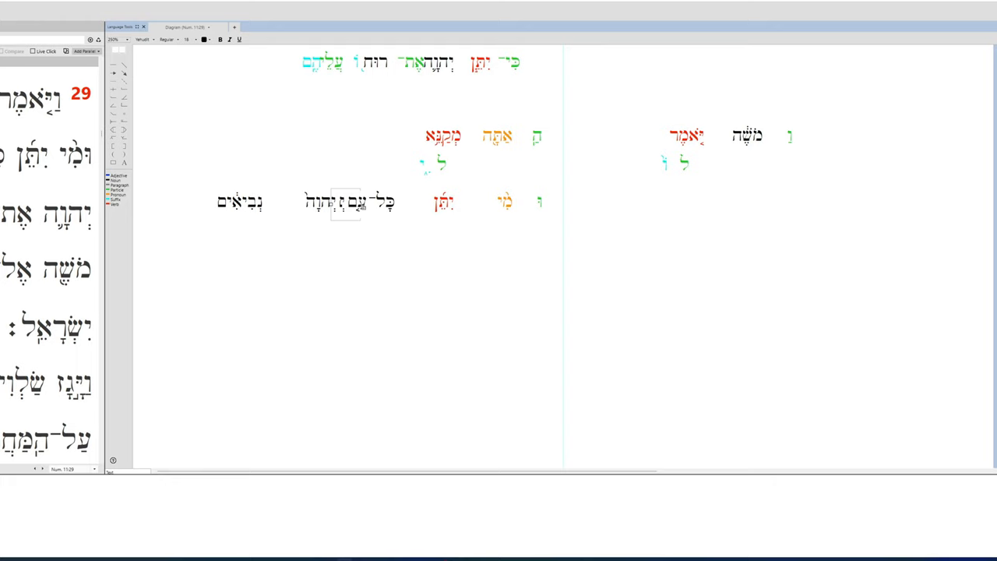
pyautogui.click(350, 204)
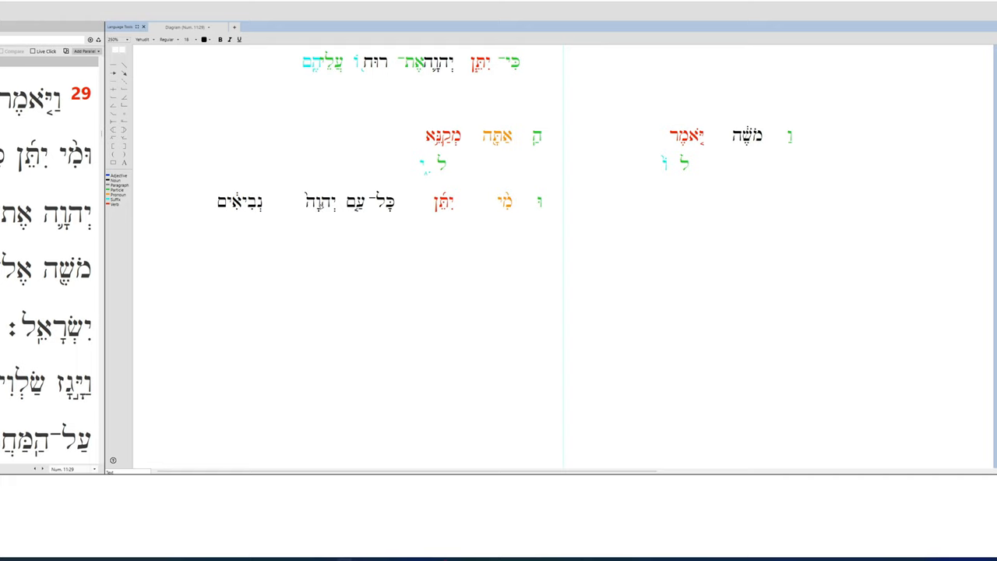
pyautogui.moveTo(333, 214)
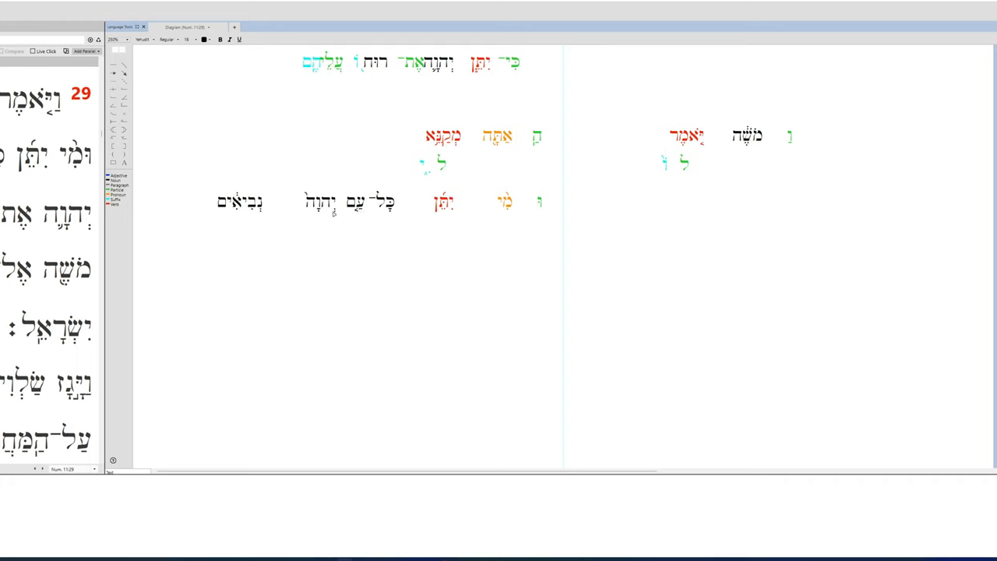
pyautogui.moveTo(340, 217)
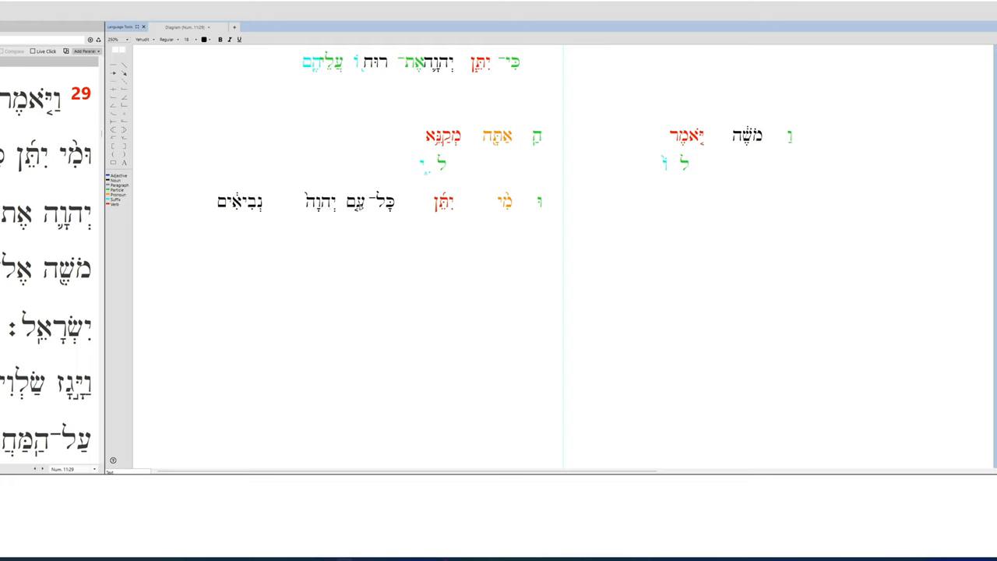
pyautogui.moveTo(288, 208)
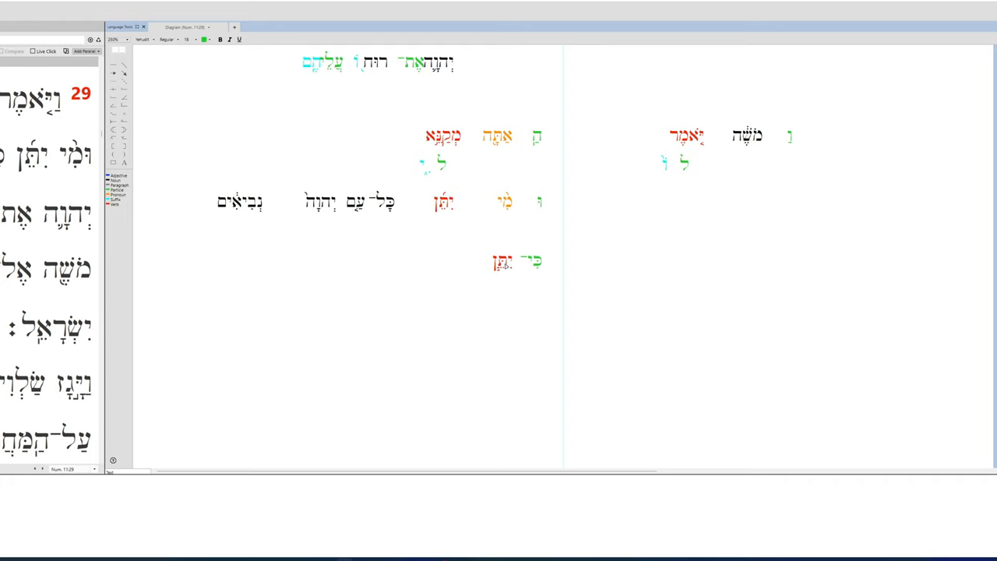
pyautogui.moveTo(465, 175)
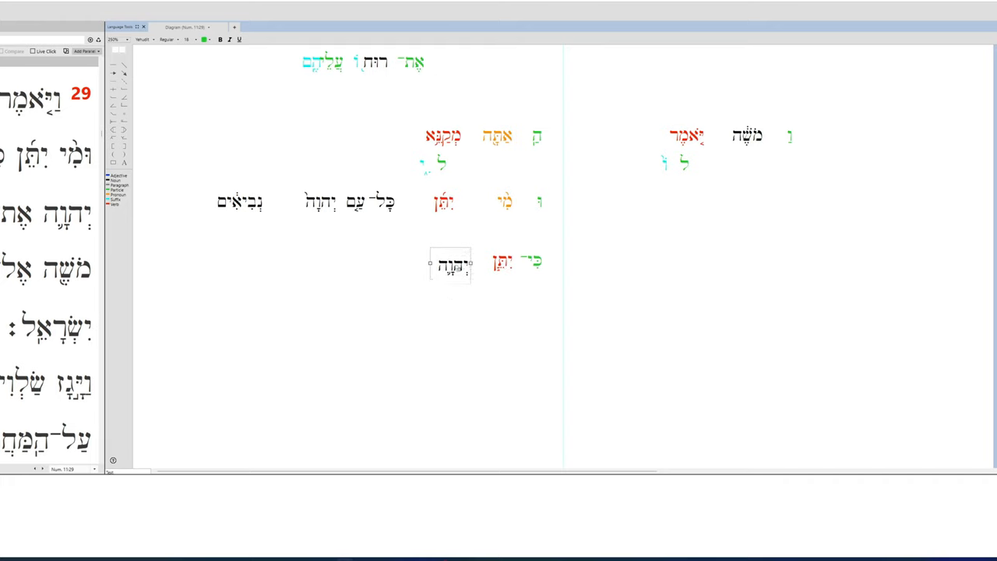
# Place YHWH between ki and yitten, add et ruach, and set aleihem below.
pyautogui.moveTo(449, 263); pyautogui.dragTo(494, 296)
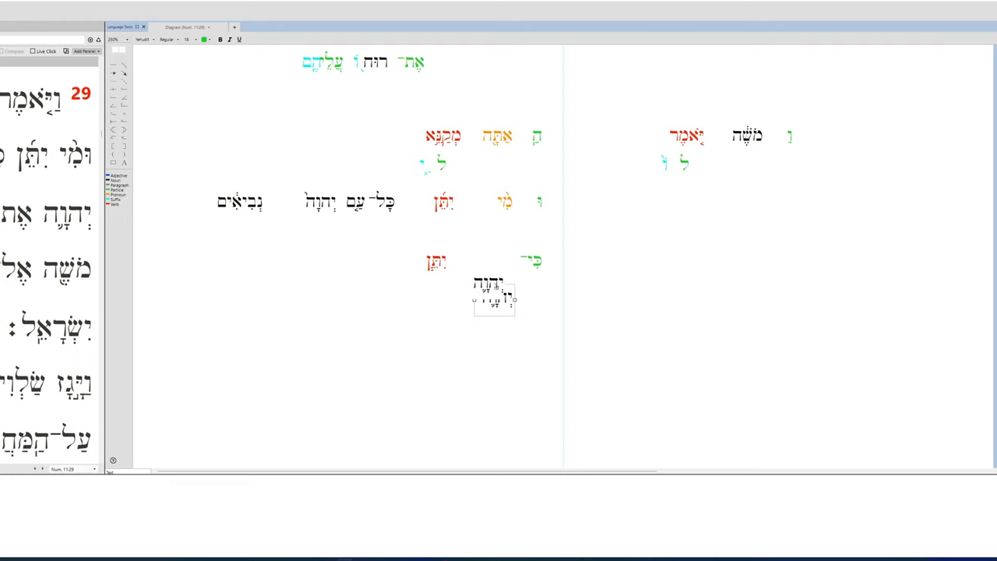
pyautogui.moveTo(495, 296); pyautogui.dragTo(486, 263)
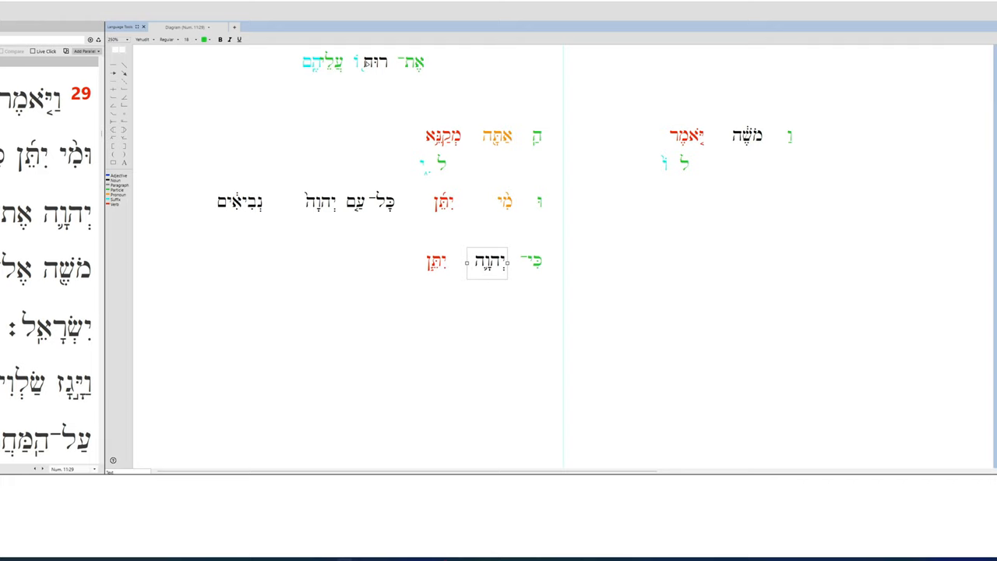
pyautogui.click(389, 62)
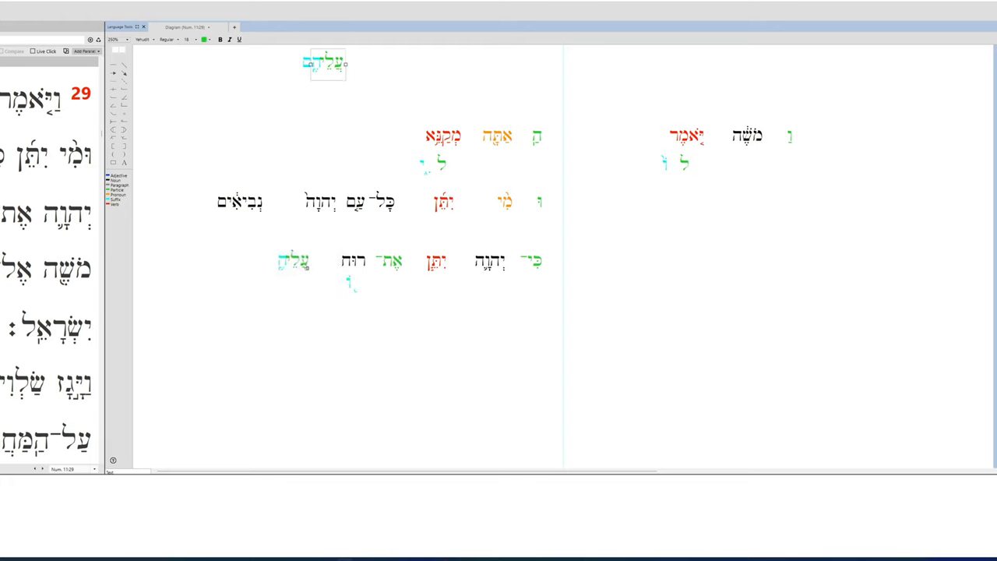
pyautogui.click(292, 260)
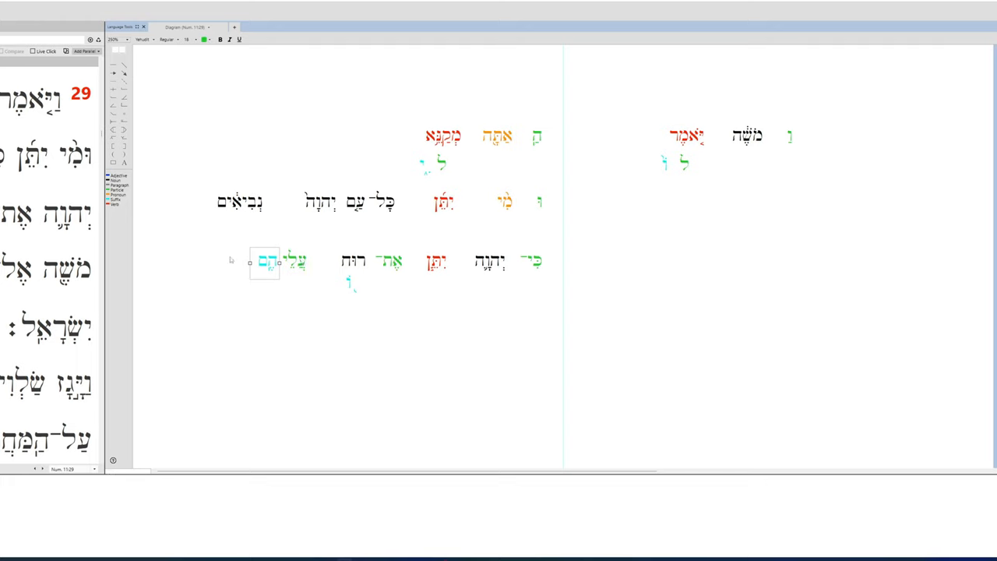
pyautogui.moveTo(265, 261); pyautogui.dragTo(417, 322)
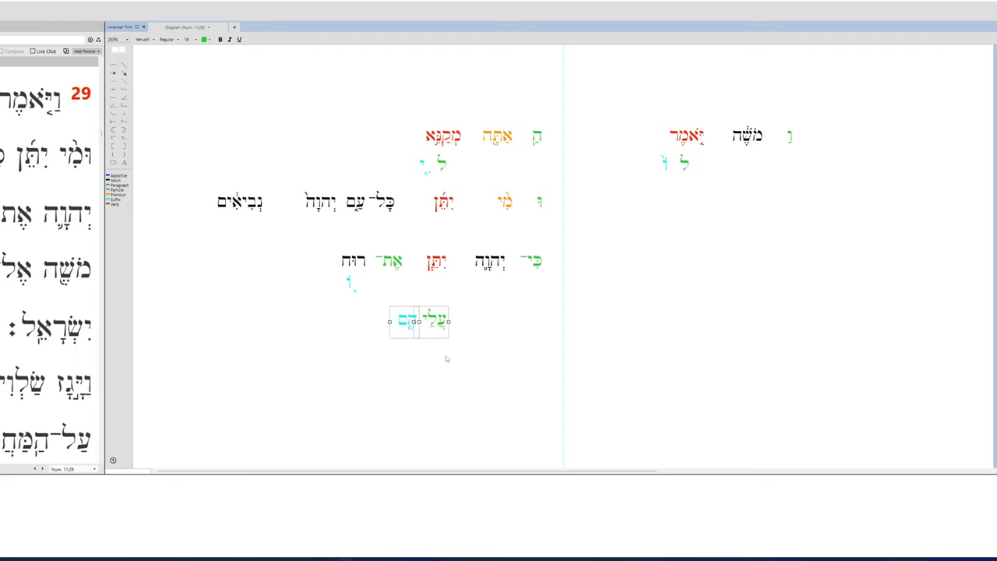
pyautogui.click(446, 358)
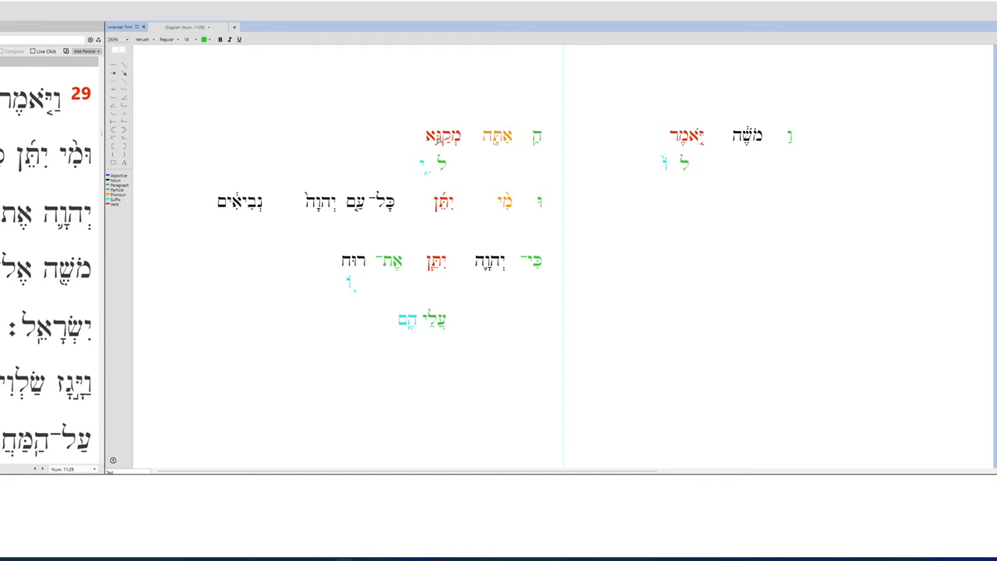
pyautogui.moveTo(424, 171)
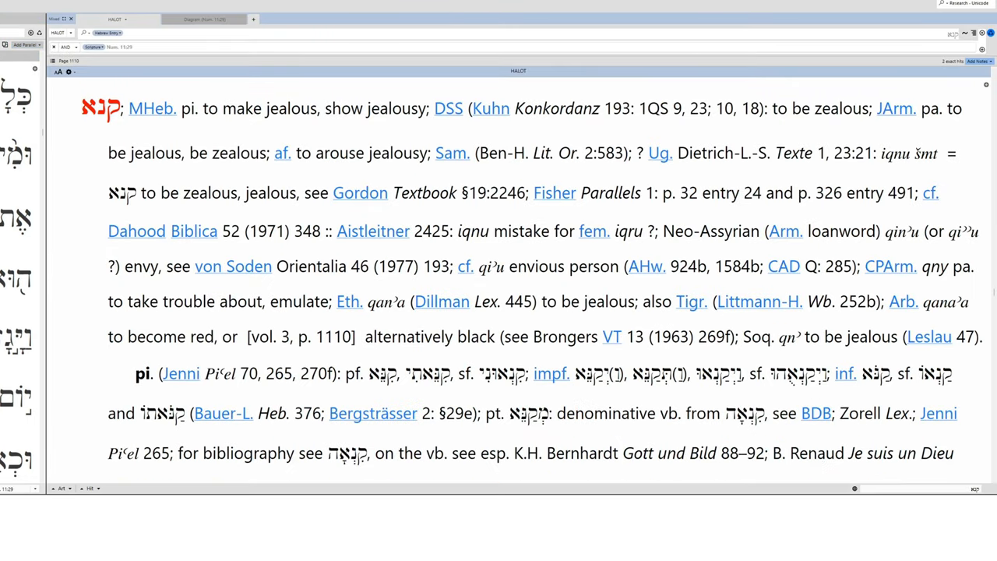
# Scroll the HALOT qana entry down to the 'be envious of' sense.
pyautogui.scroll(-3)
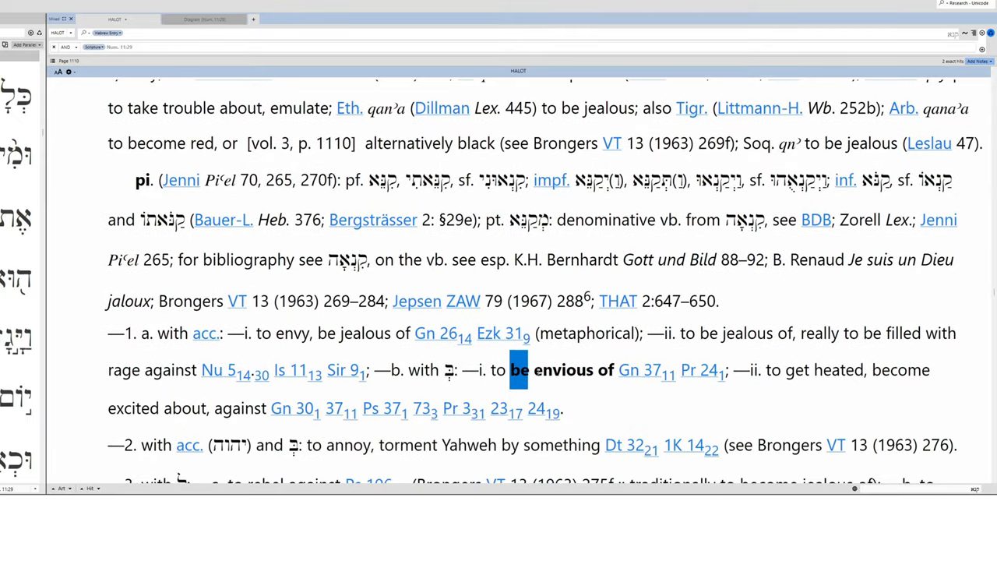
pyautogui.scroll(-3)
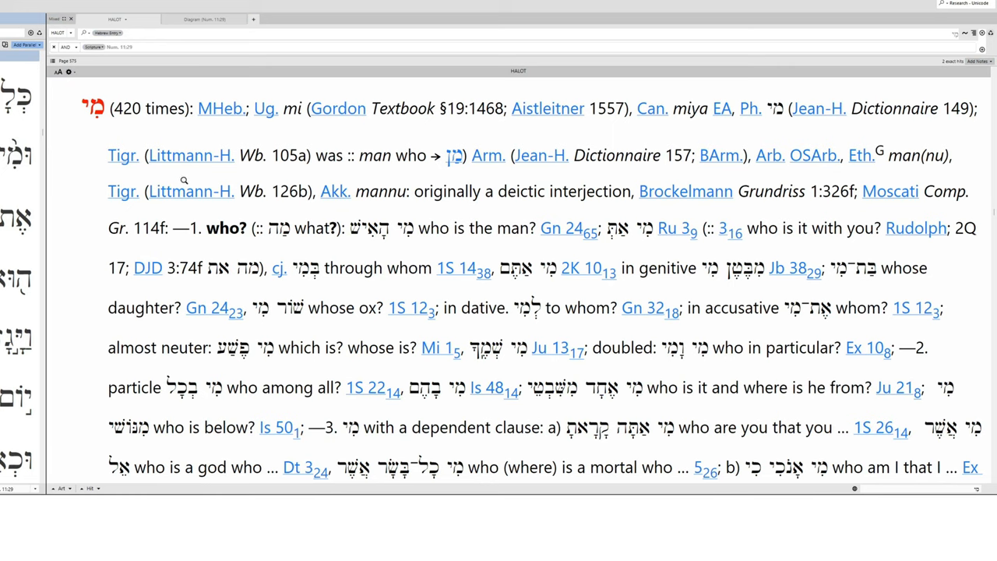
# Scroll the HALOT mi entry to sense 5, optative mi yitten citing Nu 11:29.
pyautogui.scroll(-3)
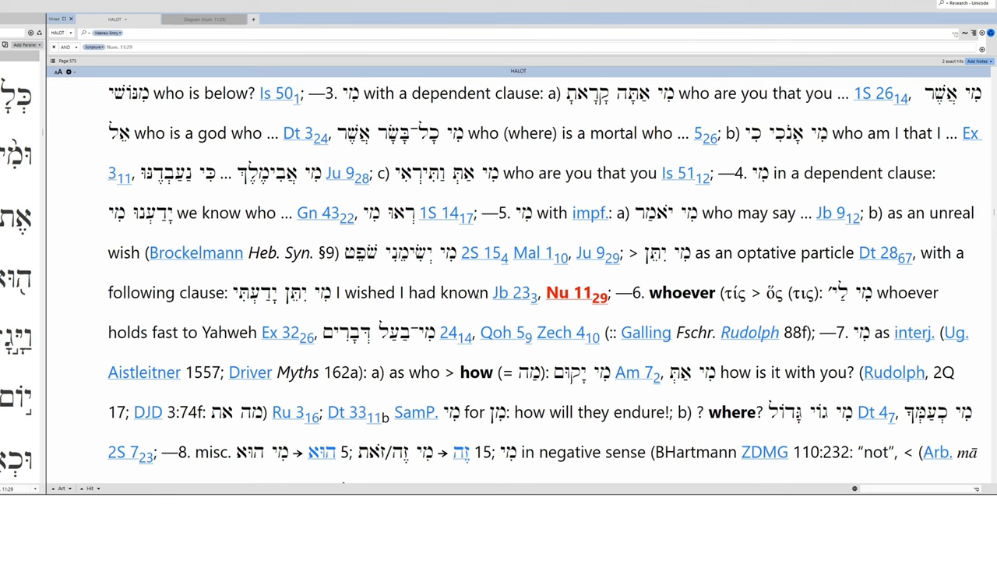
pyautogui.moveTo(513, 294)
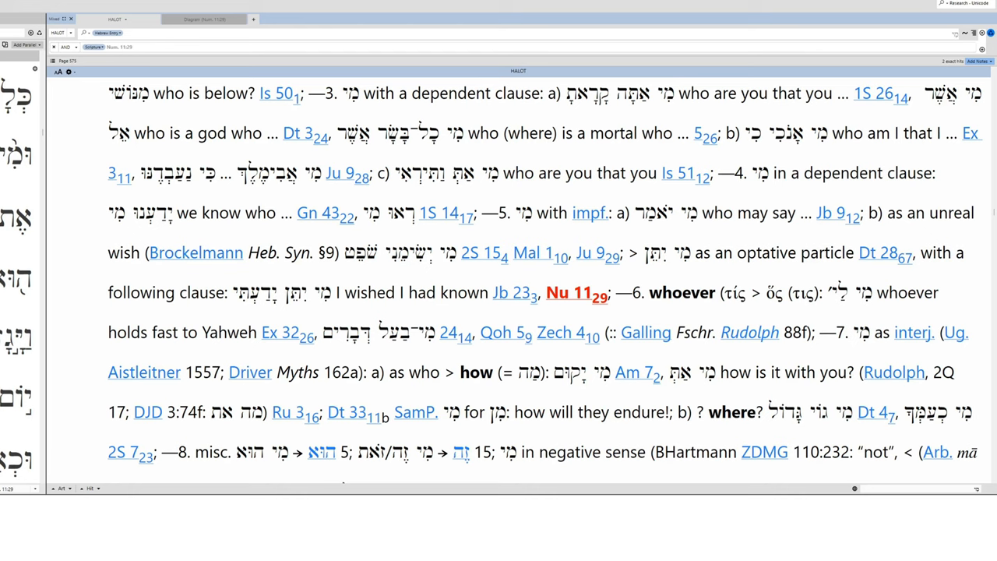
pyautogui.scroll(-3)
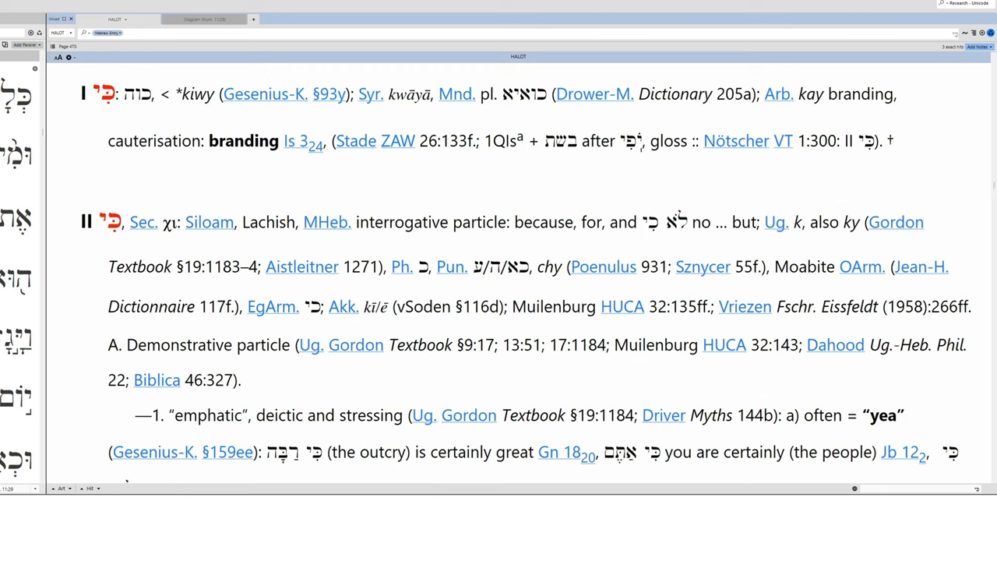
# Read section B senses 1–5 of ki, from 'because' to introducing 'that' clauses.
pyautogui.scroll(-3)
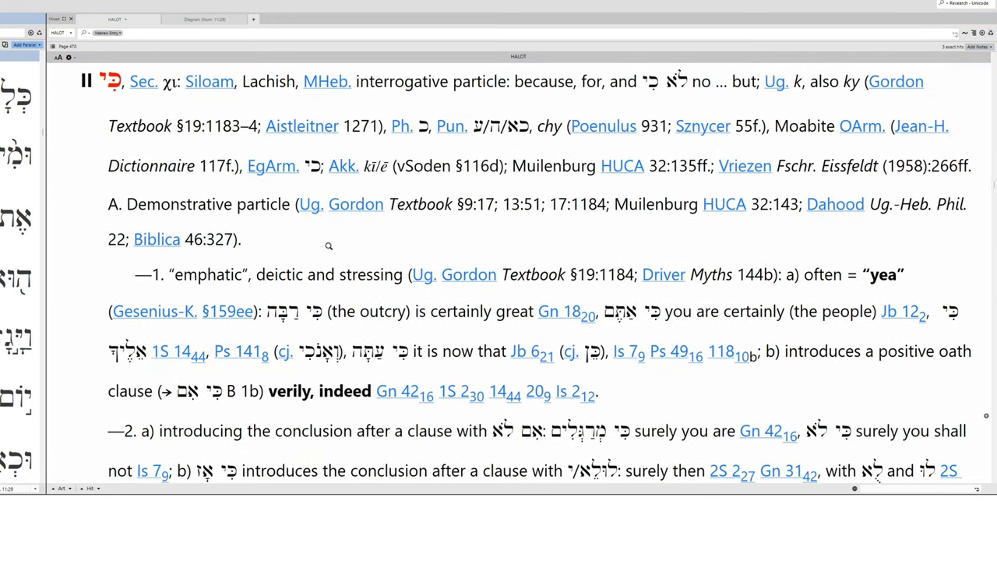
pyautogui.scroll(-3)
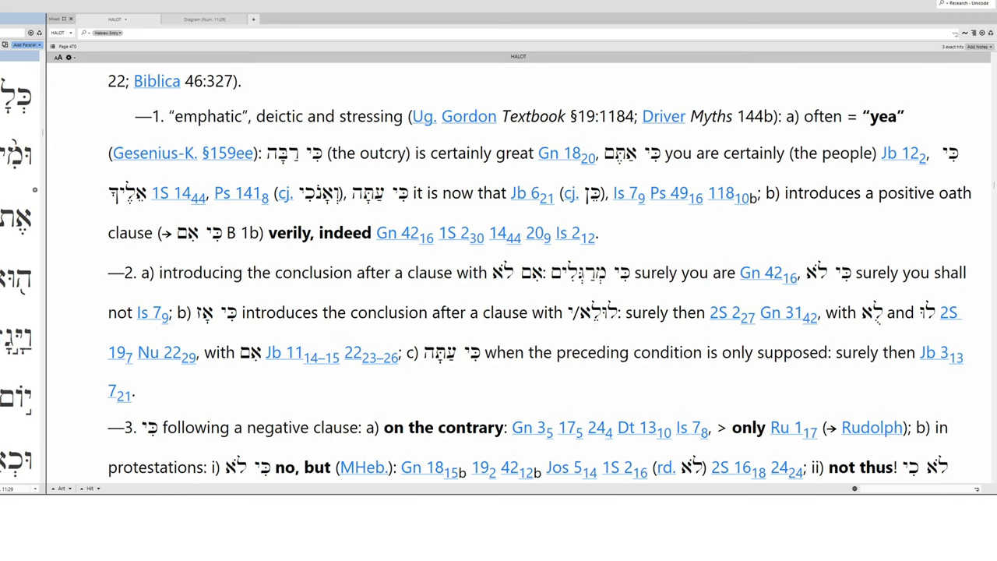
pyautogui.scroll(-3)
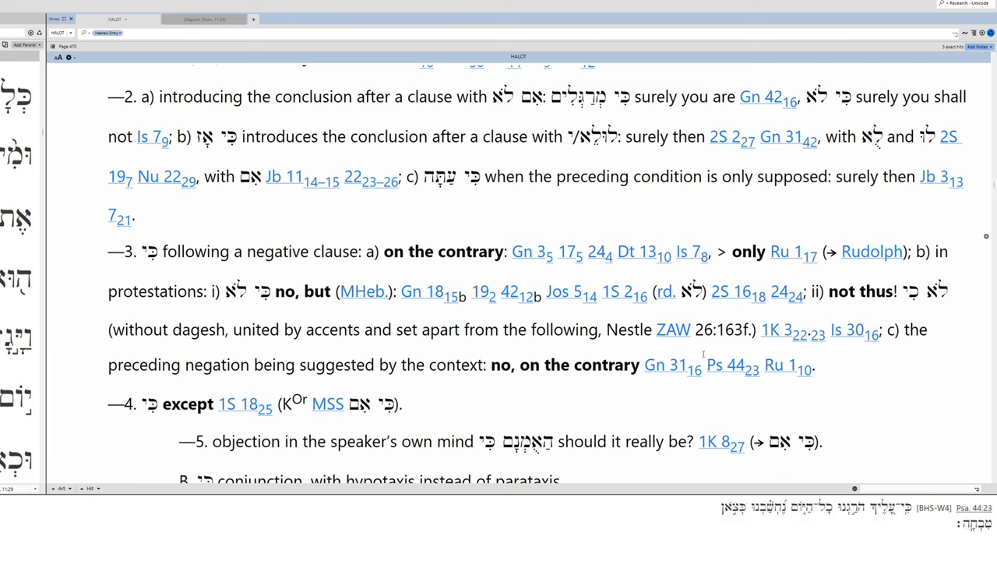
pyautogui.scroll(-3)
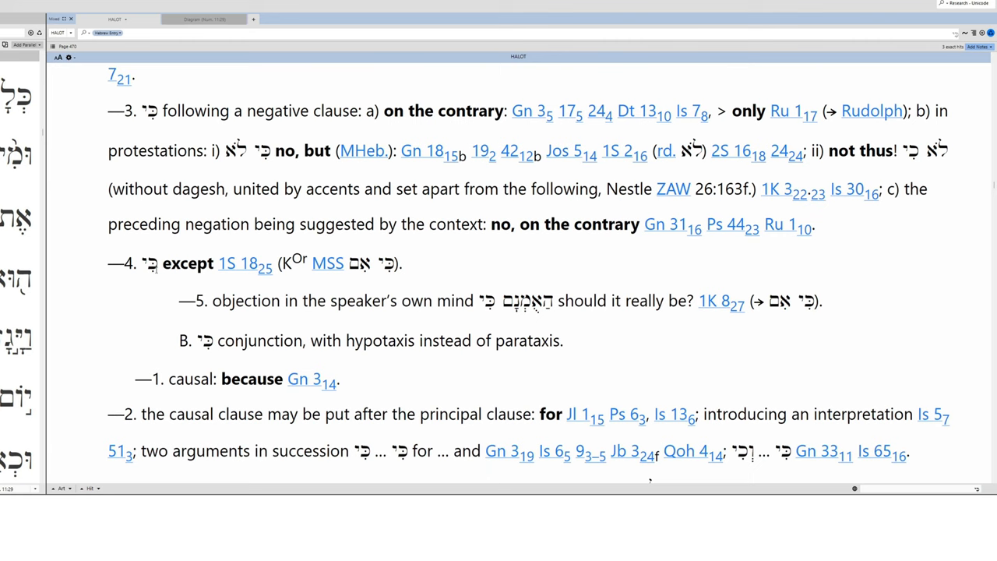
pyautogui.scroll(-3)
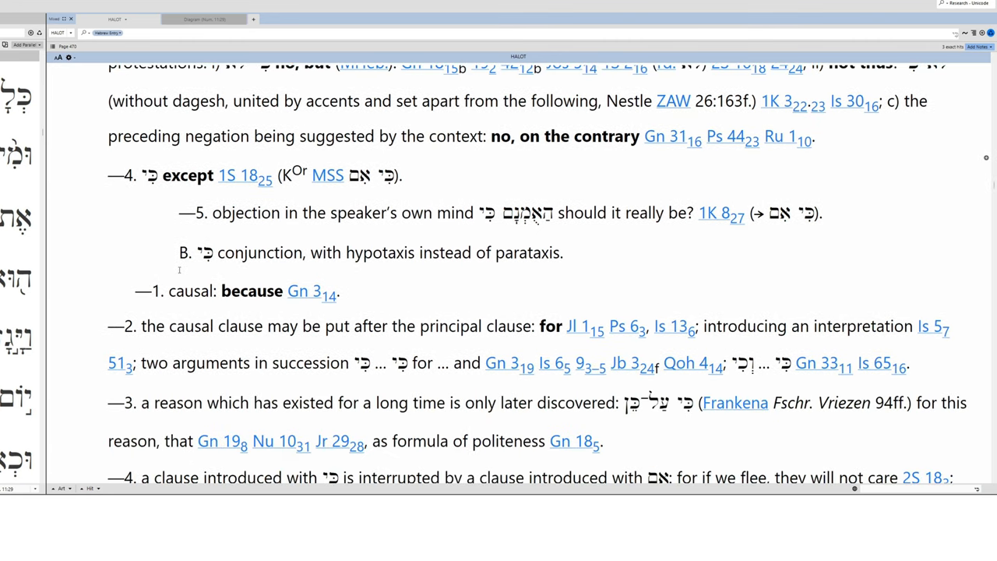
pyautogui.scroll(-3)
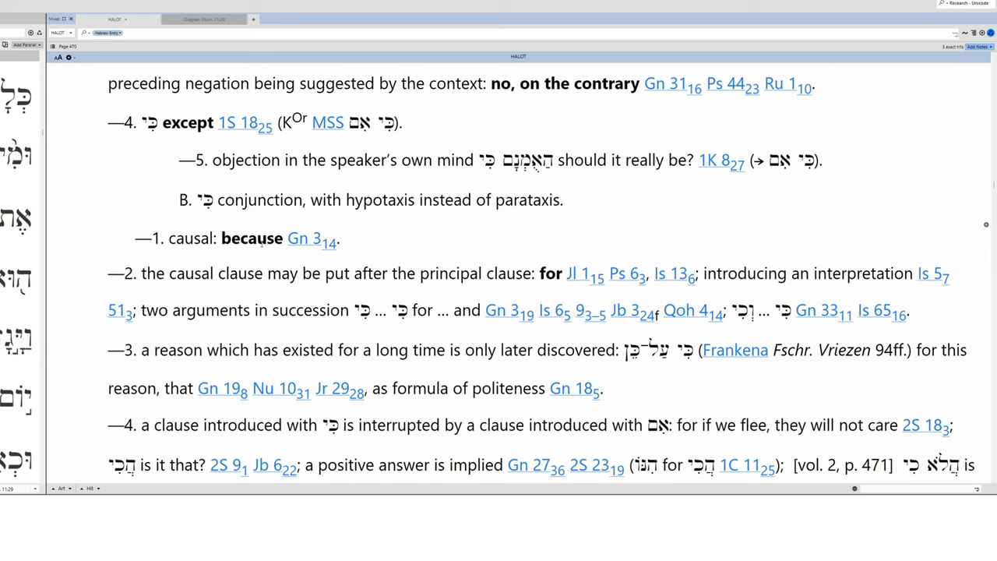
pyautogui.scroll(-3)
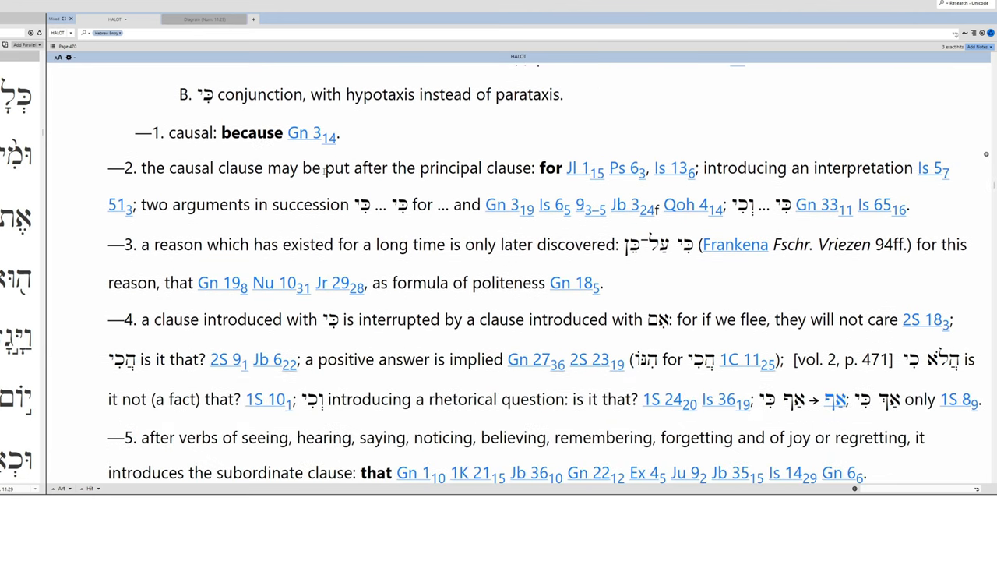
pyautogui.doubleClick(550, 168)
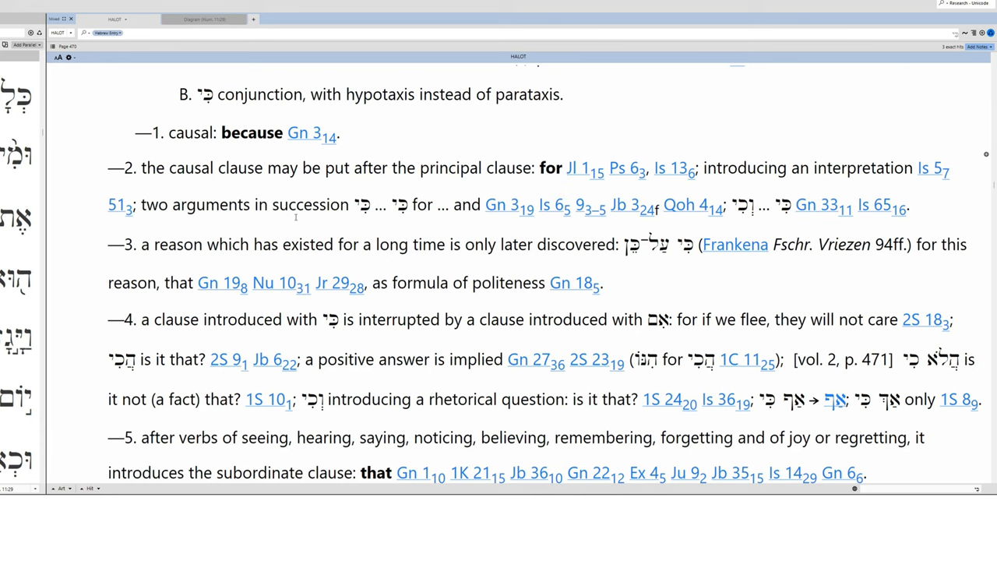
pyautogui.scroll(3)
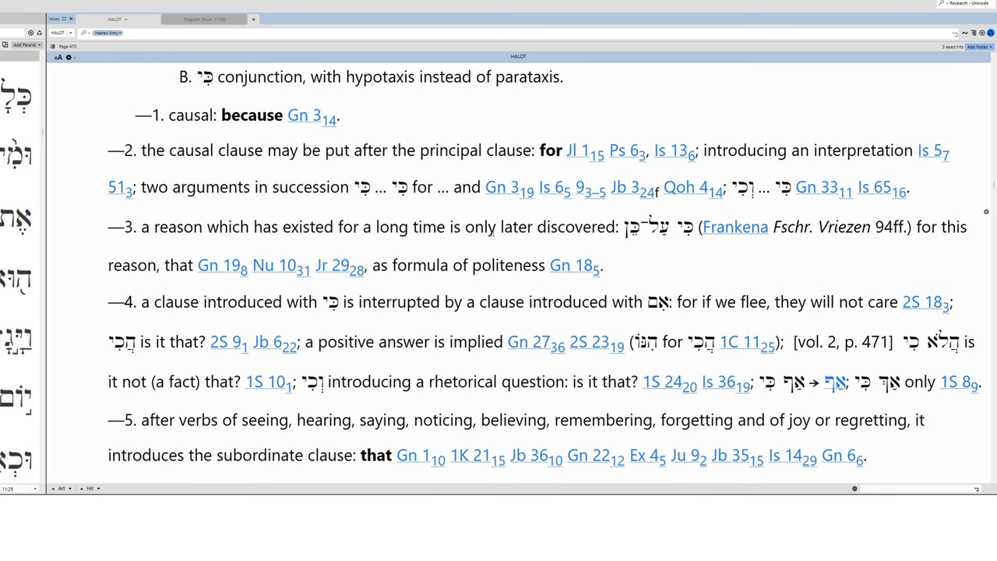
pyautogui.scroll(-3)
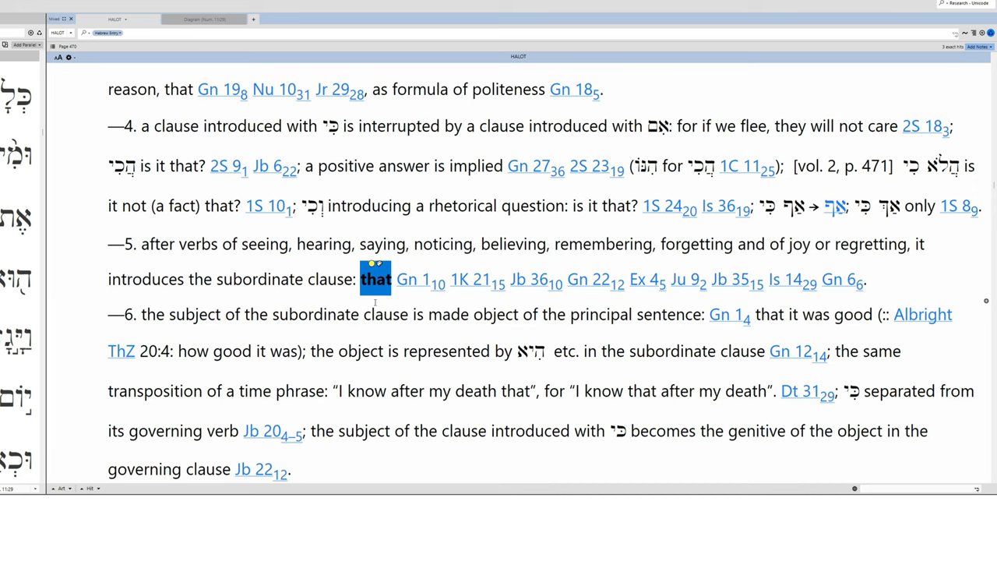
# Scroll the ki entry through senses 6–10: direct speech, explanatory and temporal uses.
pyautogui.scroll(-3)
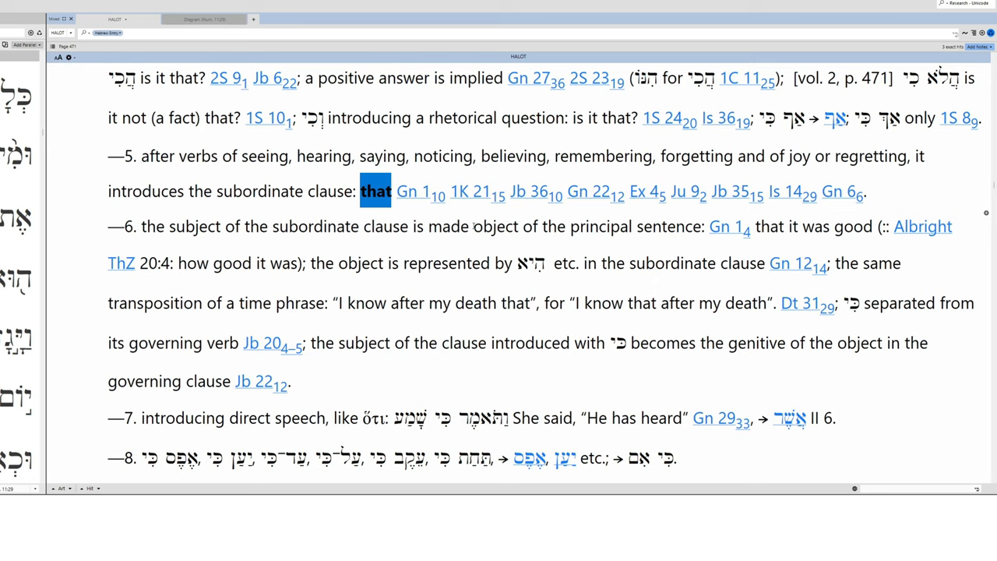
pyautogui.scroll(-3)
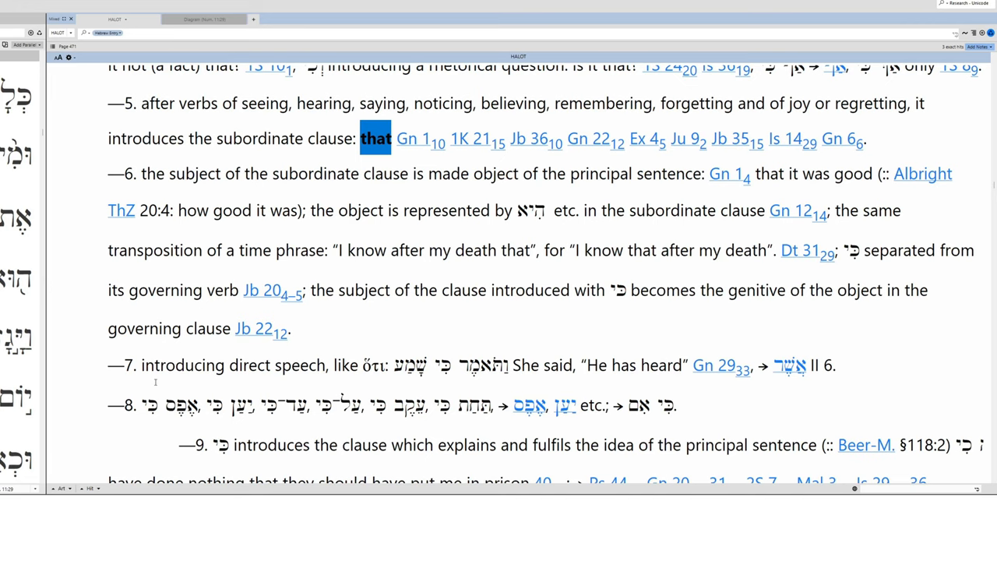
pyautogui.scroll(-3)
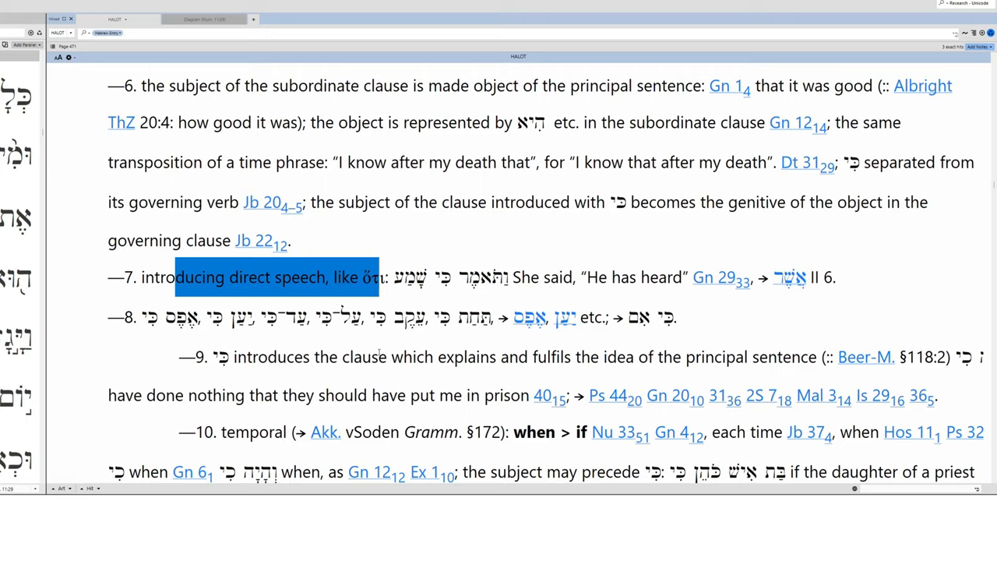
pyautogui.scroll(-3)
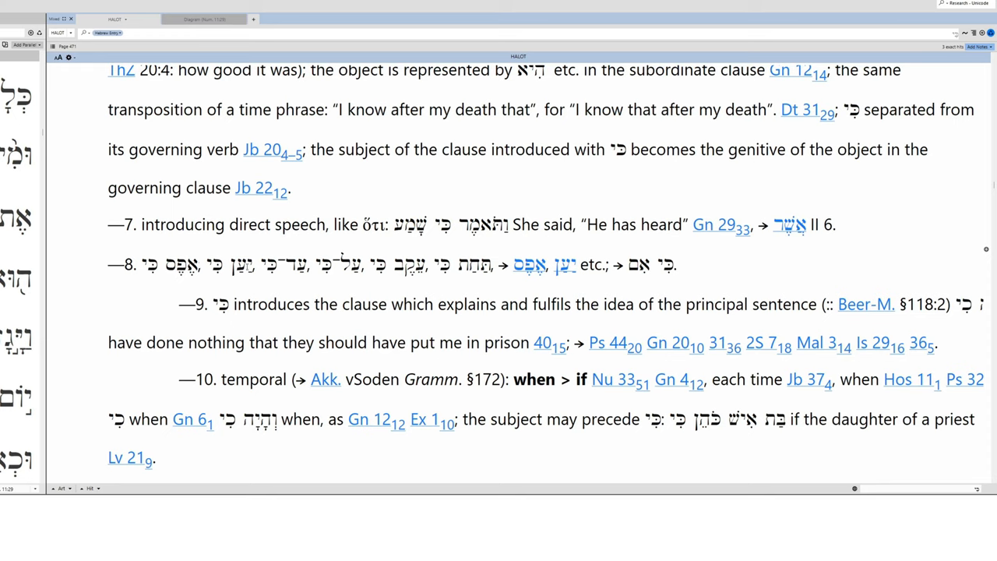
# Highlight the phrase about fulfilling the principal sentence.
pyautogui.click(679, 264)
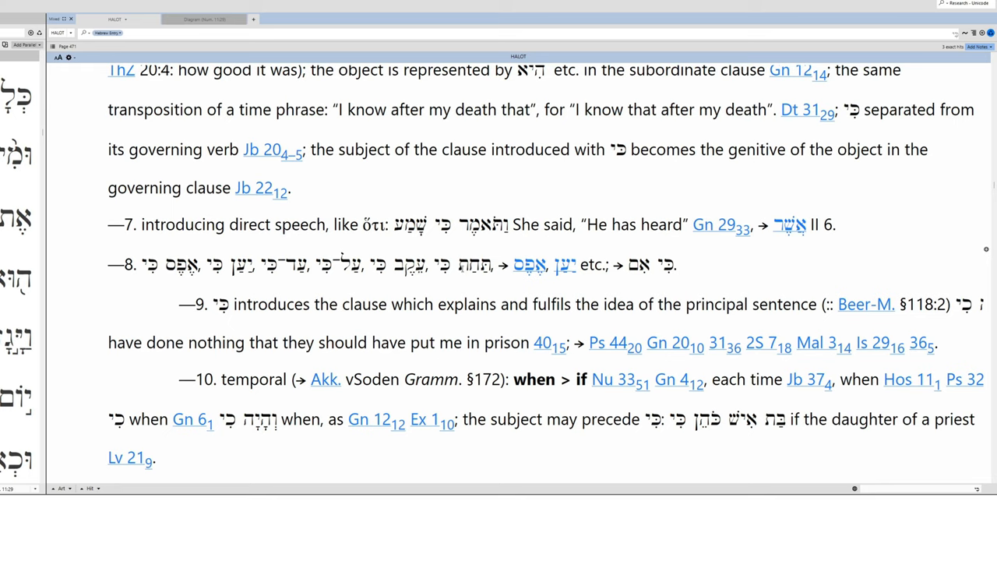
pyautogui.click(678, 265)
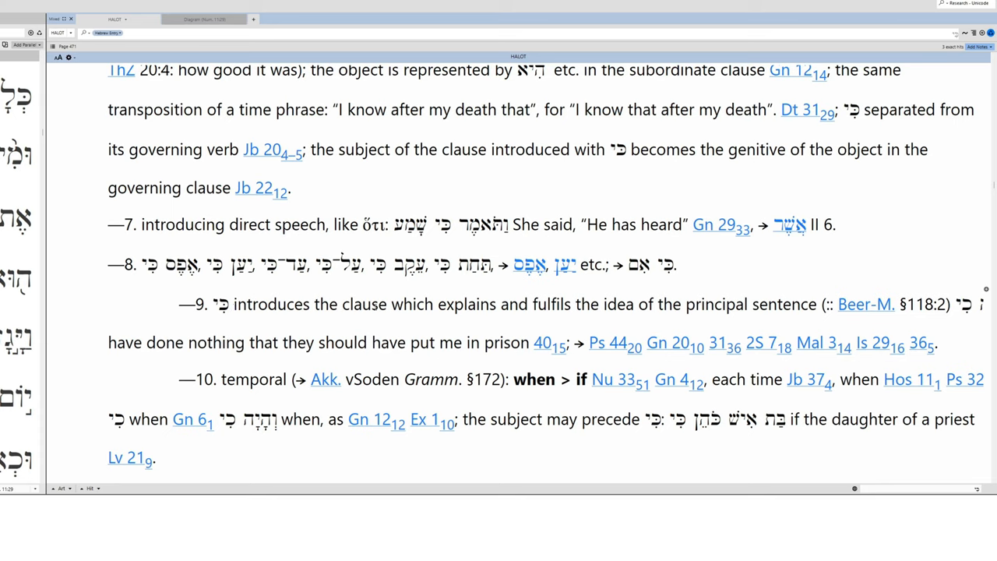
pyautogui.moveTo(547, 304); pyautogui.dragTo(671, 304)
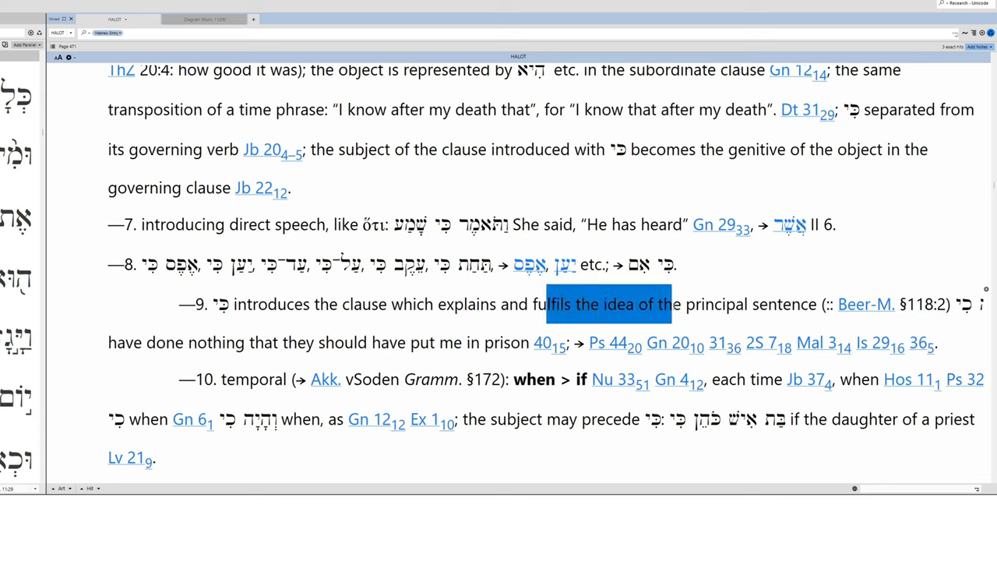
pyautogui.moveTo(669, 303); pyautogui.dragTo(813, 304)
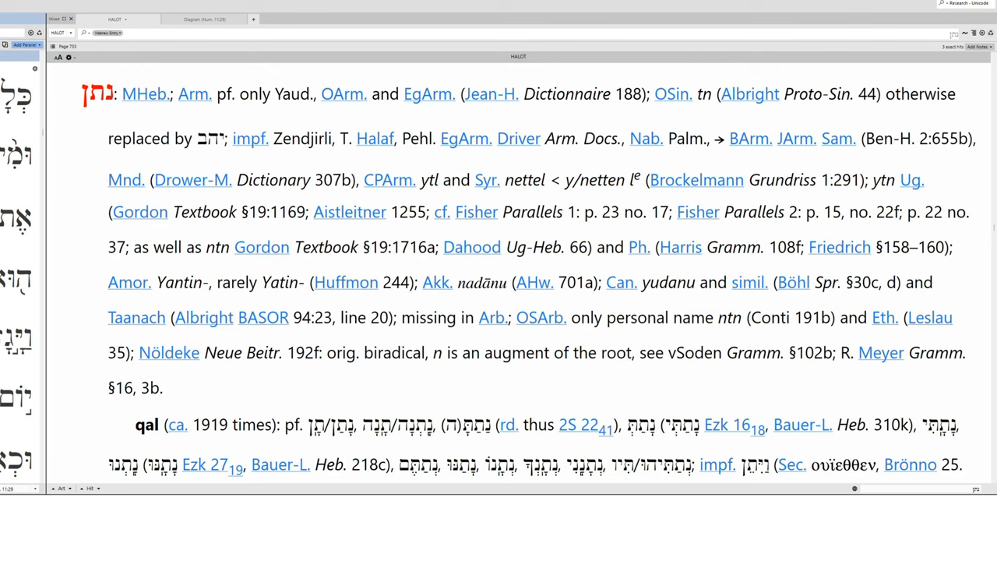
# Scroll the HALOT natan entry through senses 1–13, down to 'turn into'.
pyautogui.scroll(-3)
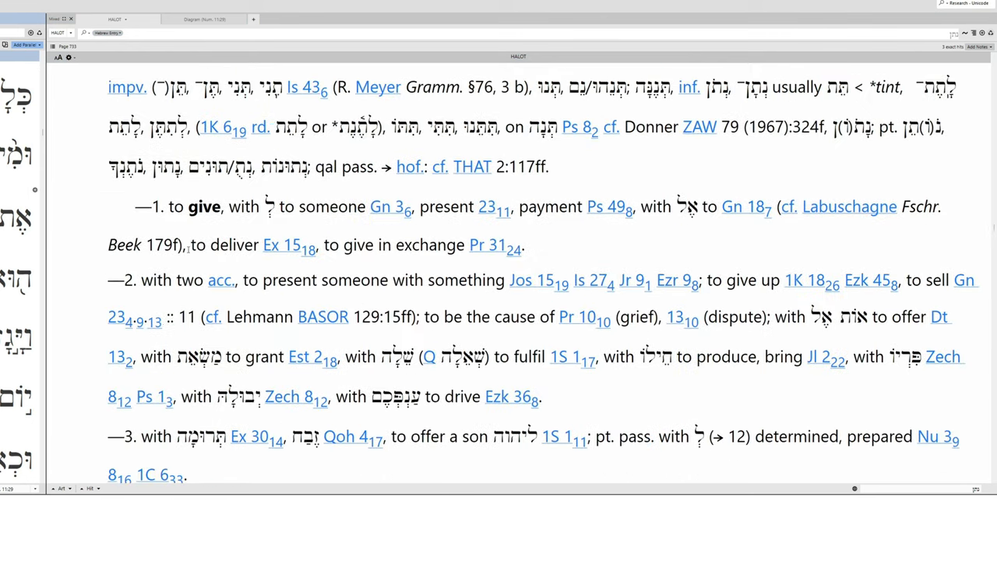
pyautogui.scroll(-3)
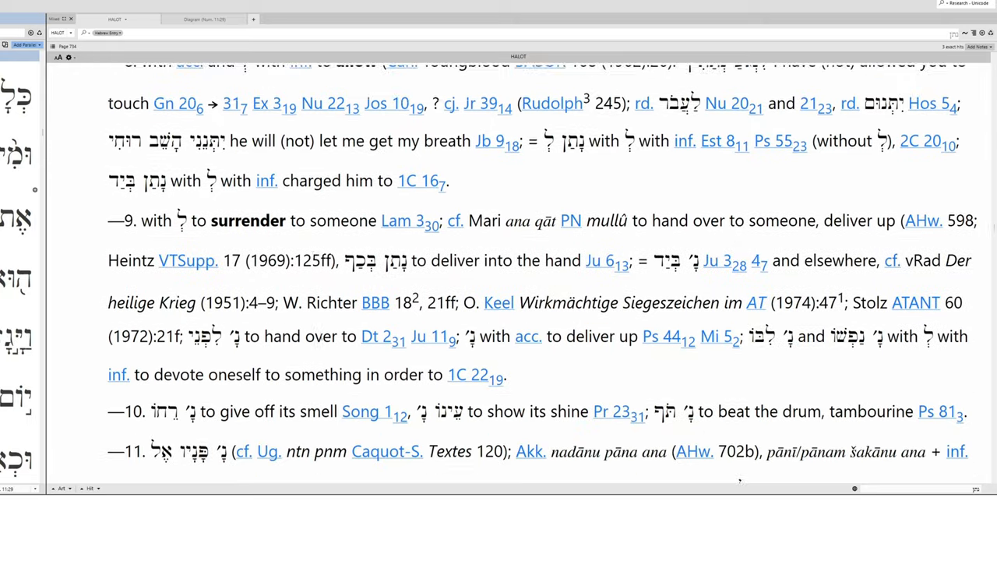
pyautogui.scroll(-3)
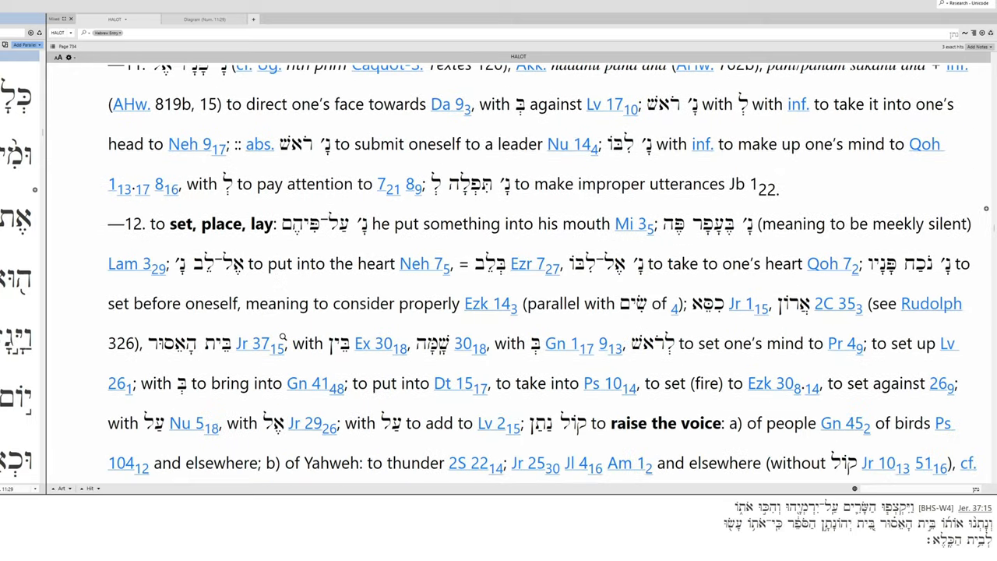
pyautogui.scroll(-3)
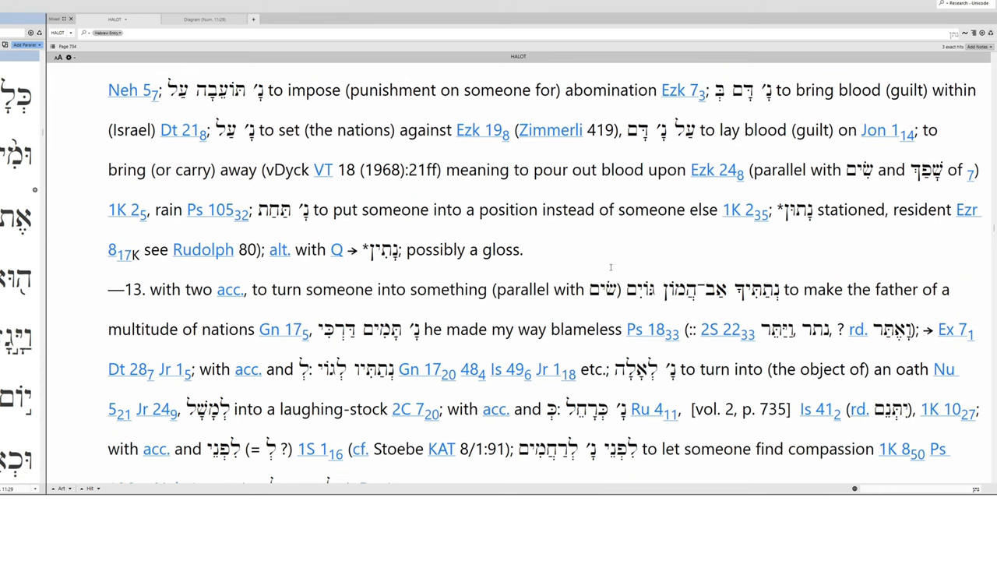
pyautogui.scroll(-3)
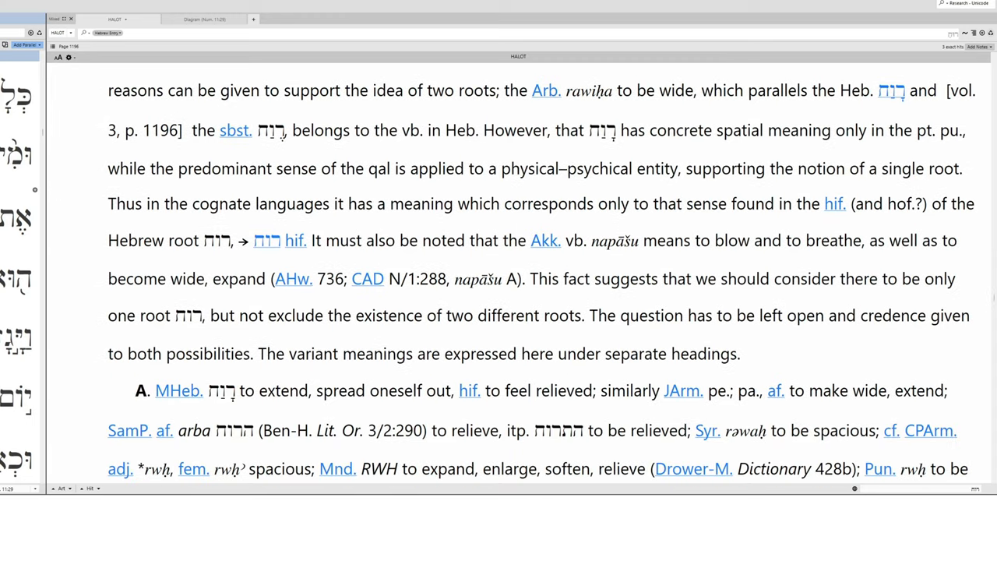
# Scroll the HALOT ruach entry down to the 'spirit of God' sense.
pyautogui.scroll(3)
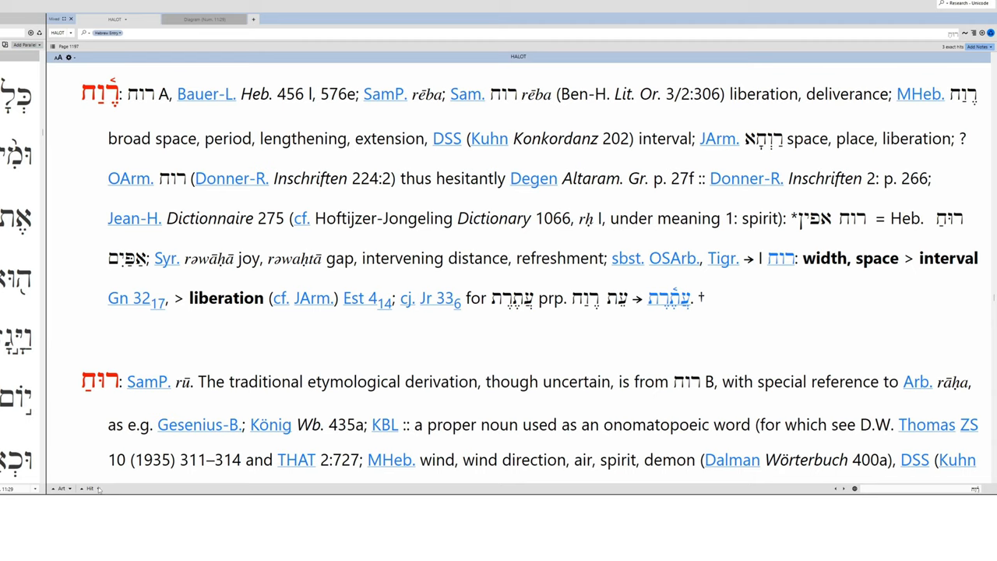
pyautogui.scroll(-3)
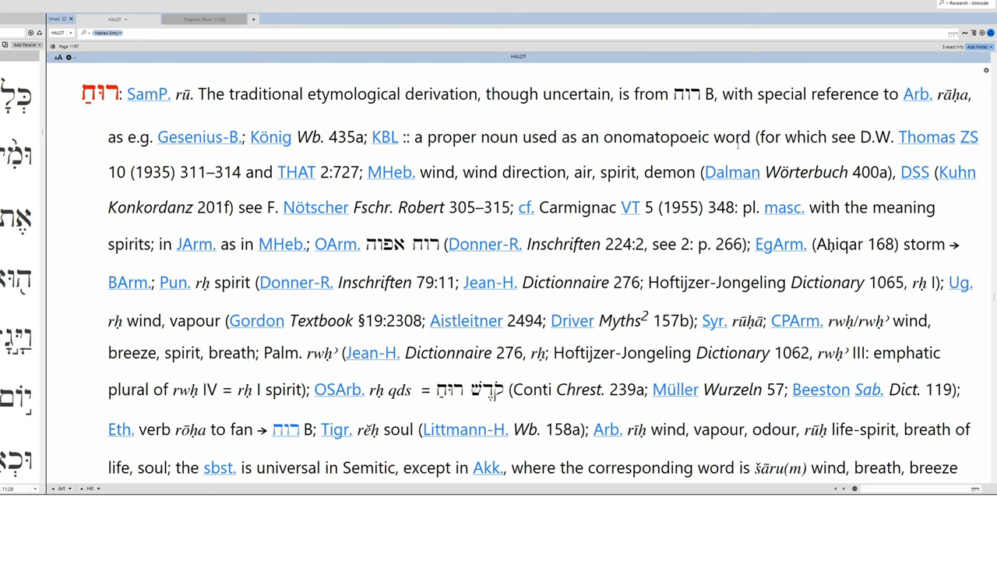
pyautogui.moveTo(738, 146)
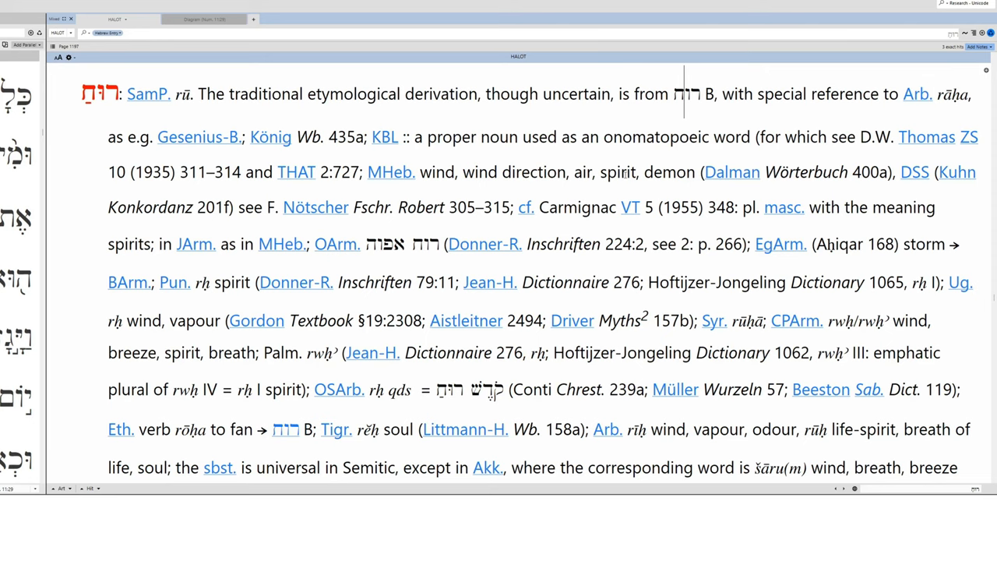
pyautogui.scroll(-3)
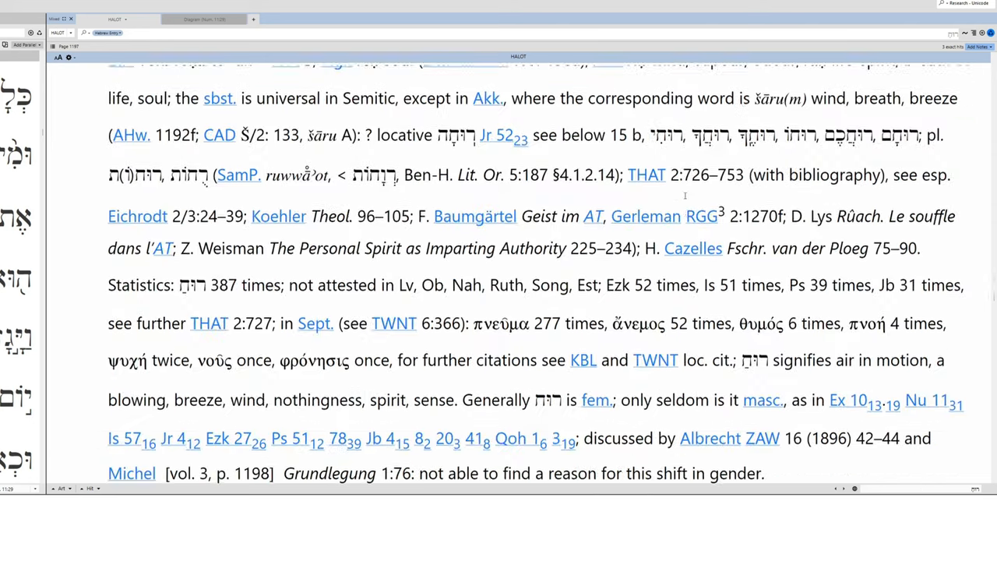
pyautogui.scroll(-3)
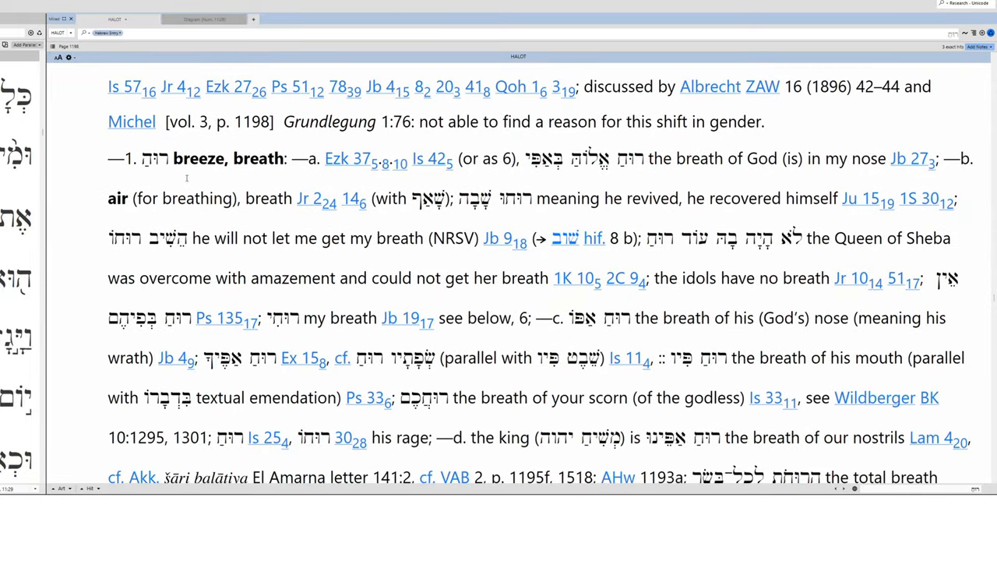
pyautogui.scroll(-3)
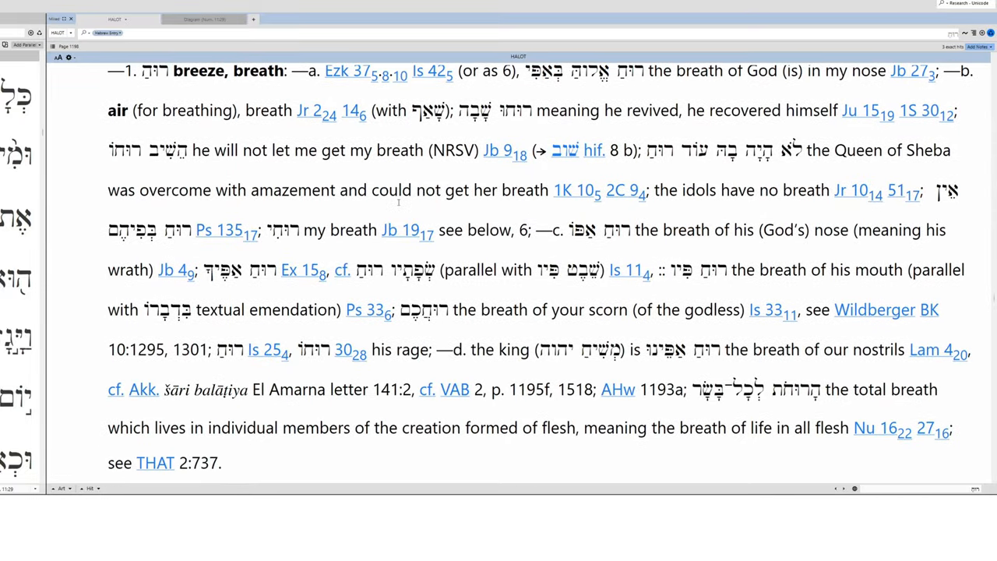
pyautogui.scroll(-3)
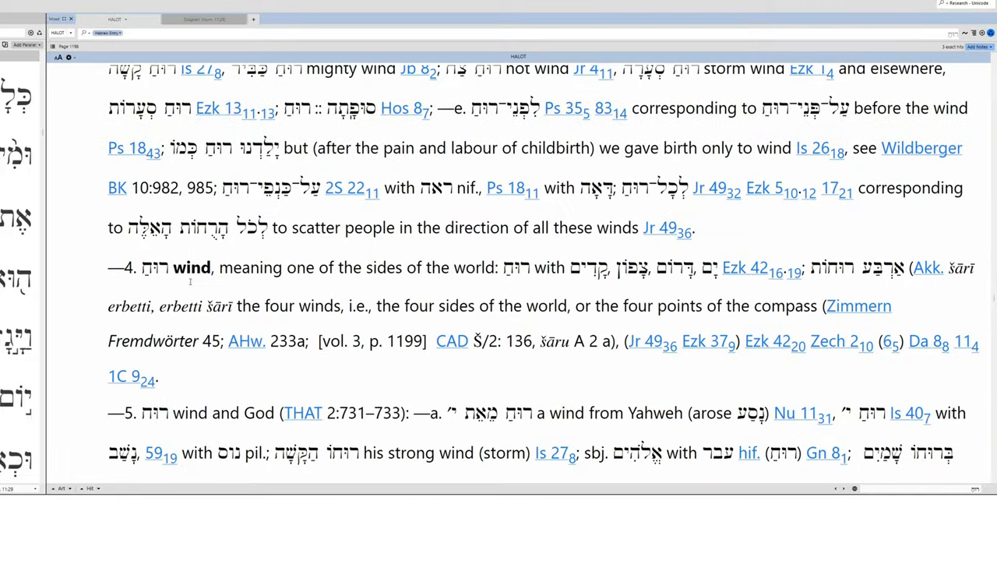
pyautogui.scroll(-3)
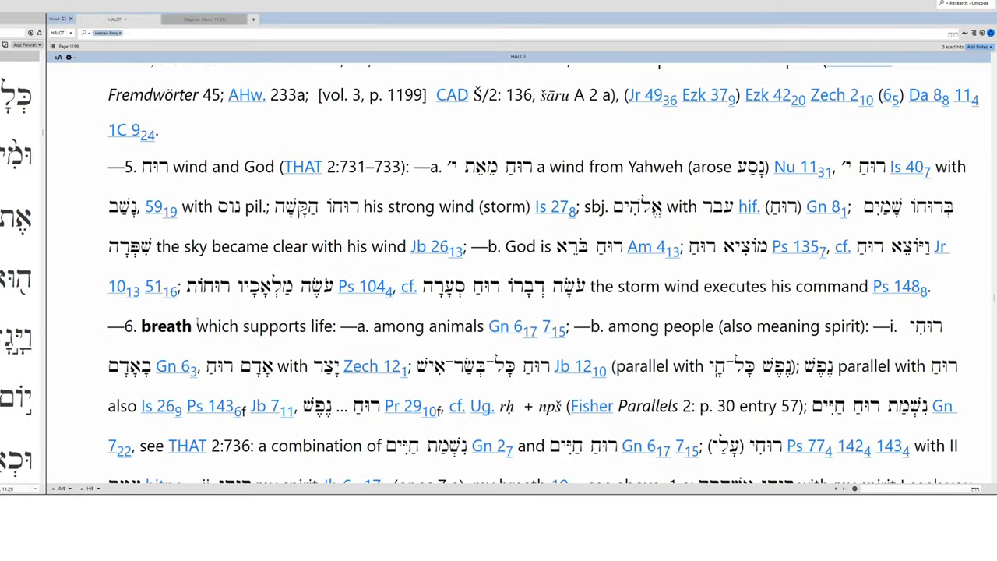
pyautogui.scroll(-3)
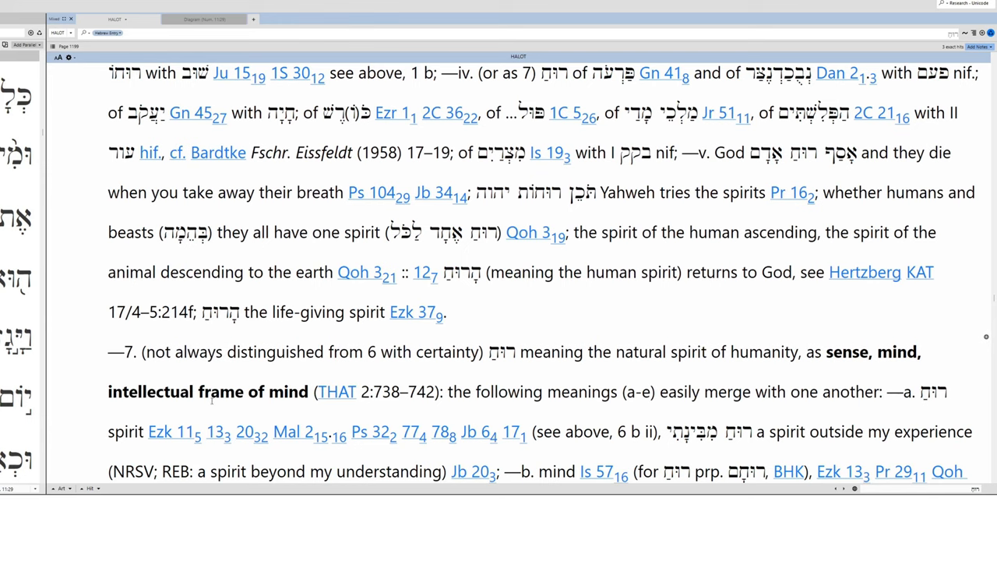
pyautogui.scroll(-3)
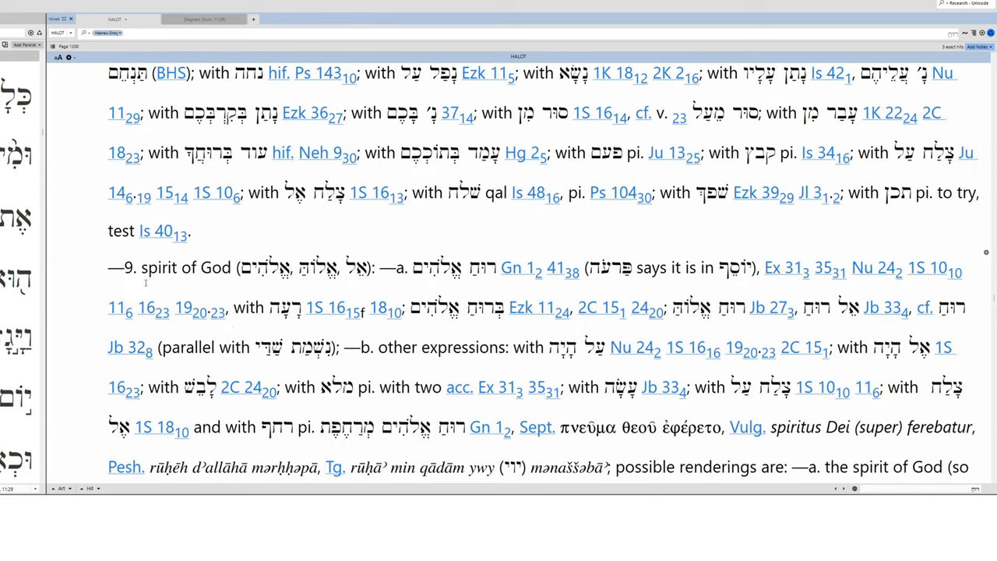
# Highlight 'spirit of God' and read on through senses 9–15 and conjectural uses.
pyautogui.doubleClick(185, 268)
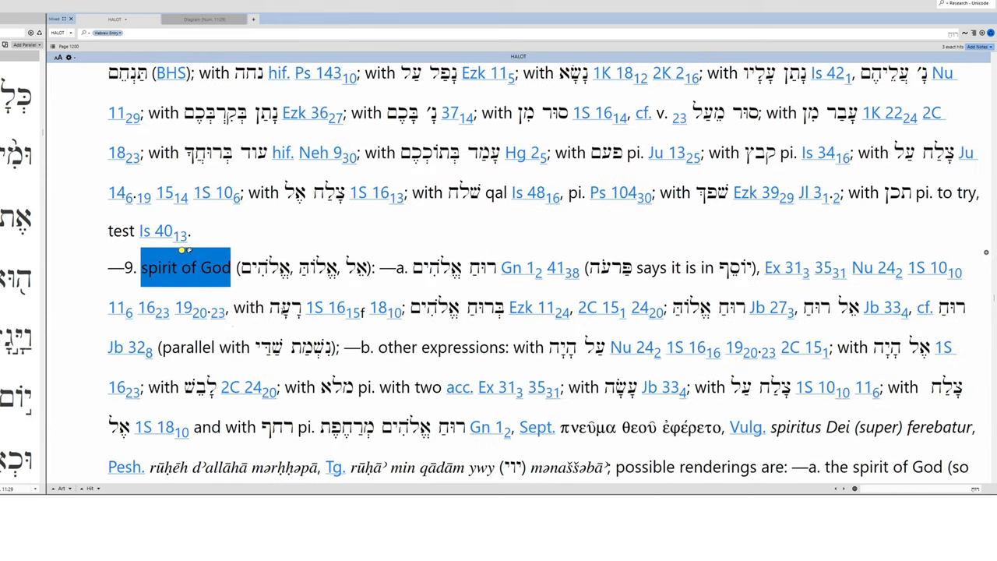
pyautogui.scroll(-3)
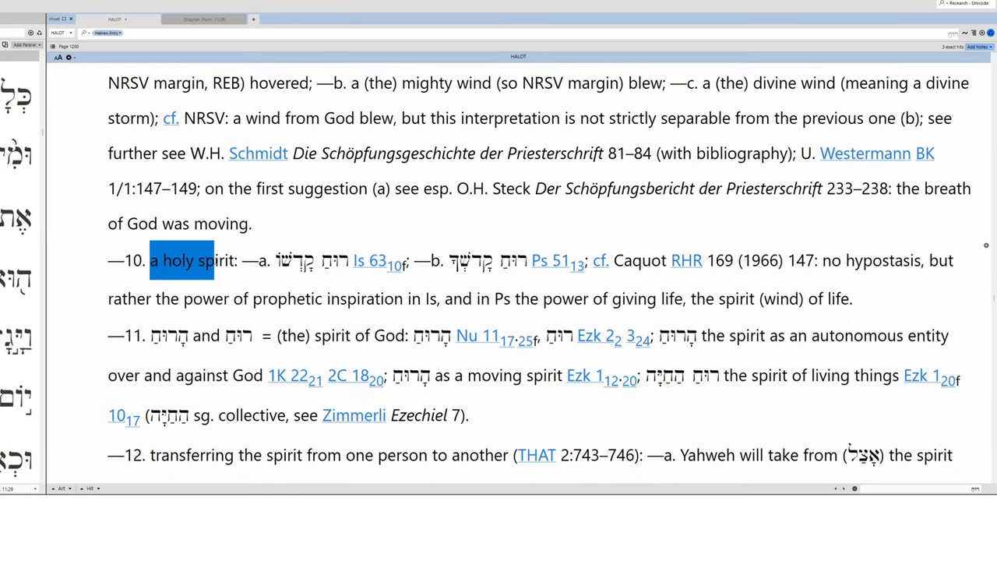
pyautogui.scroll(-3)
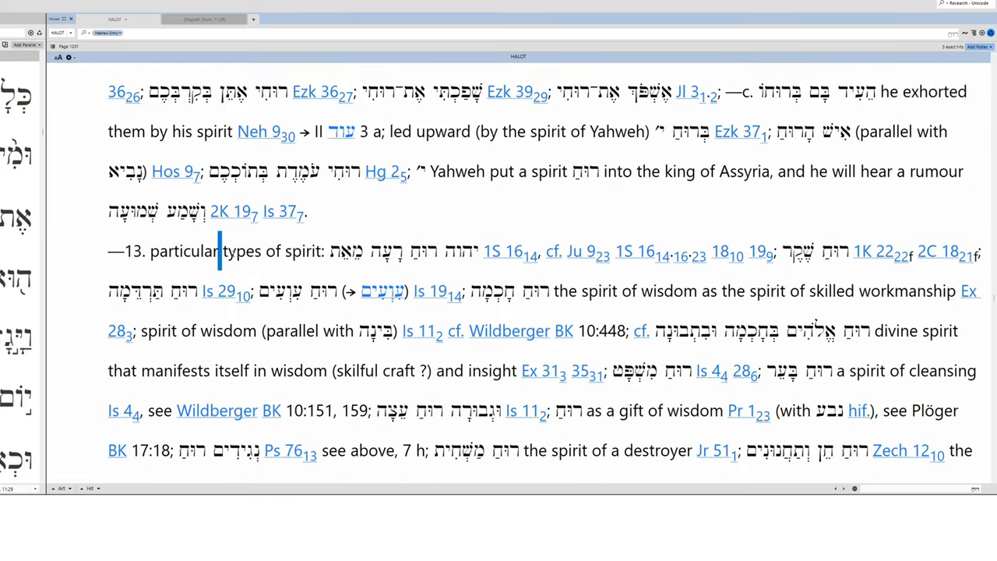
pyautogui.scroll(-3)
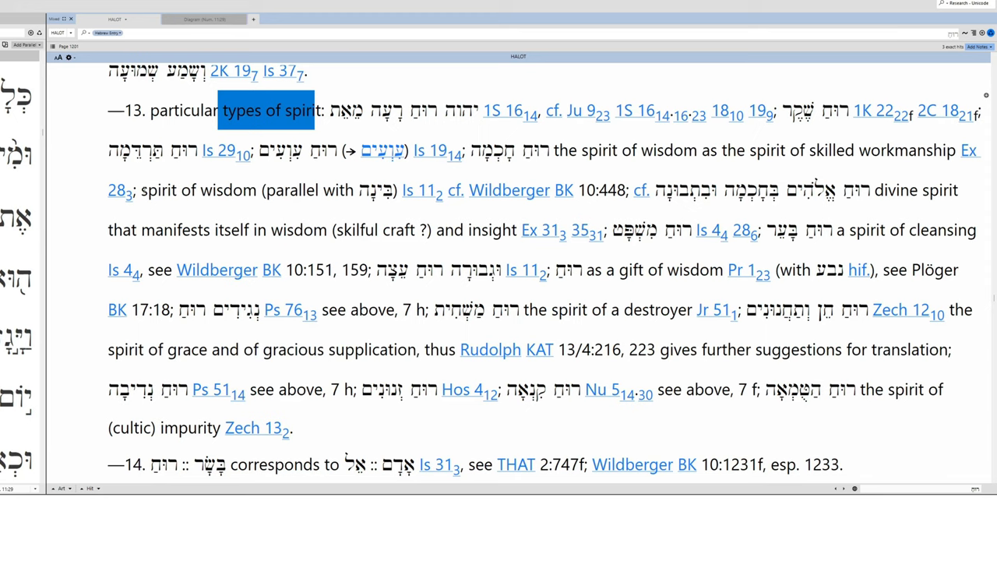
pyautogui.scroll(-3)
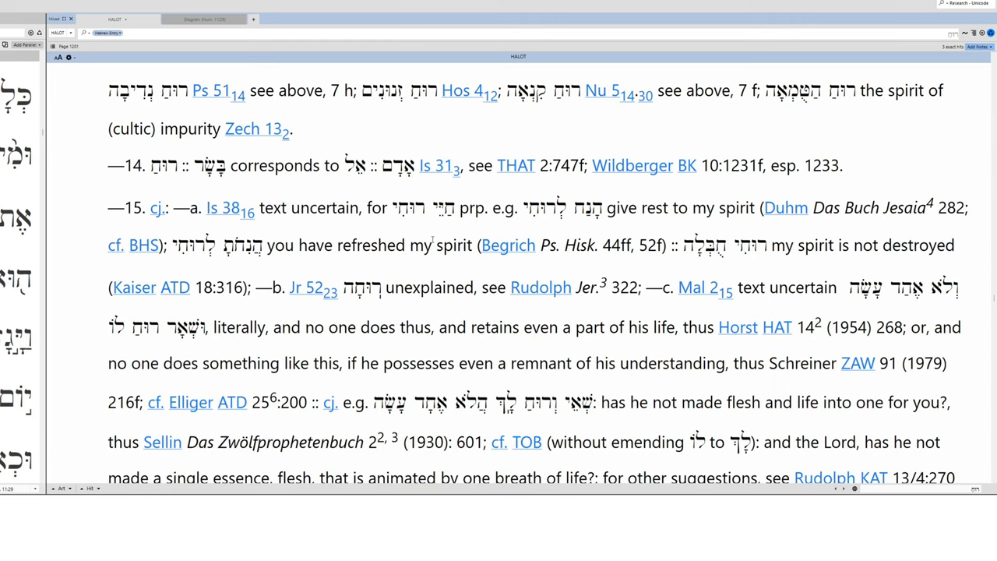
pyautogui.scroll(-3)
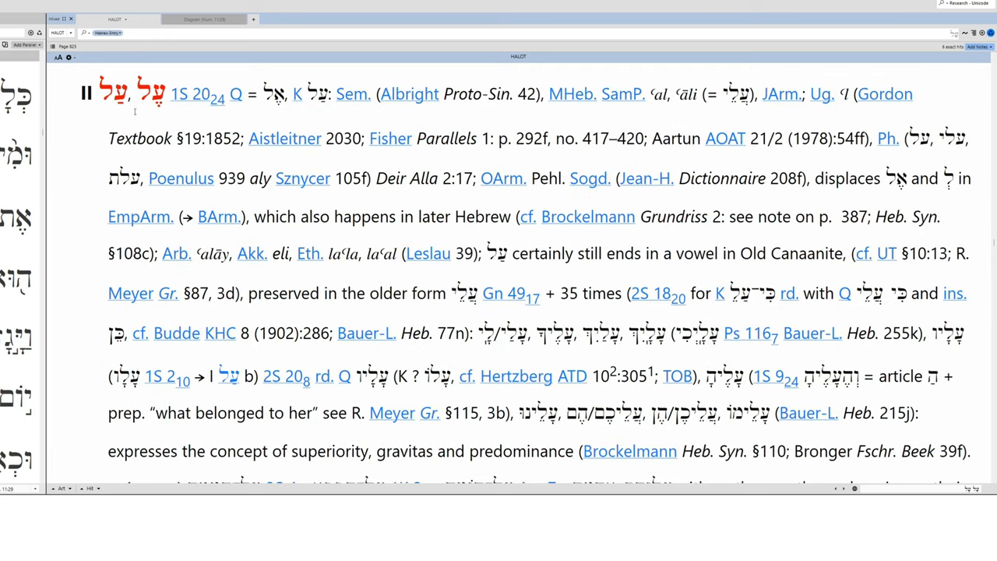
# Scroll the HALOT al entry through senses 1–10, Psalm titles and the Emendations paragraph.
pyautogui.scroll(-3)
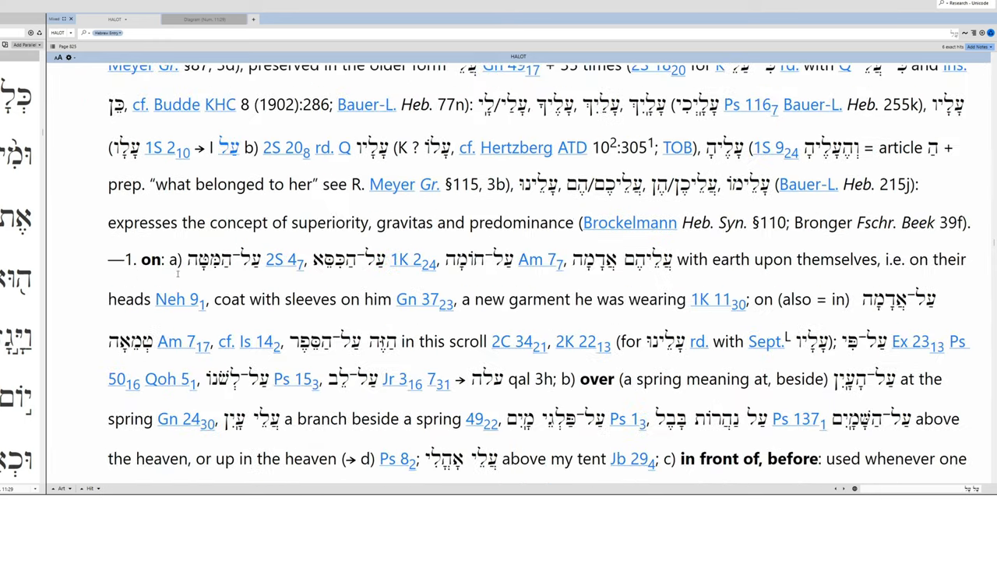
pyautogui.scroll(-3)
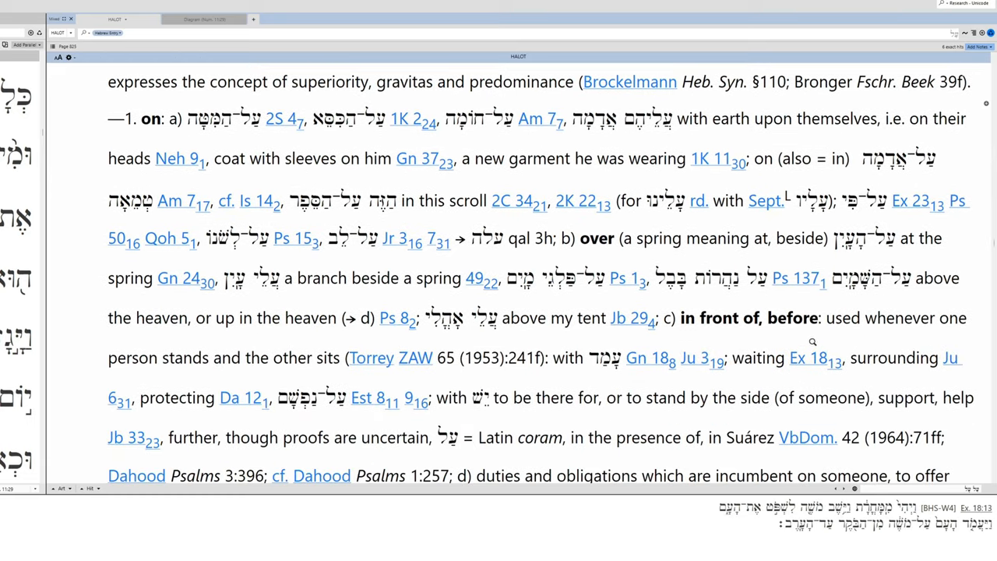
pyautogui.scroll(-3)
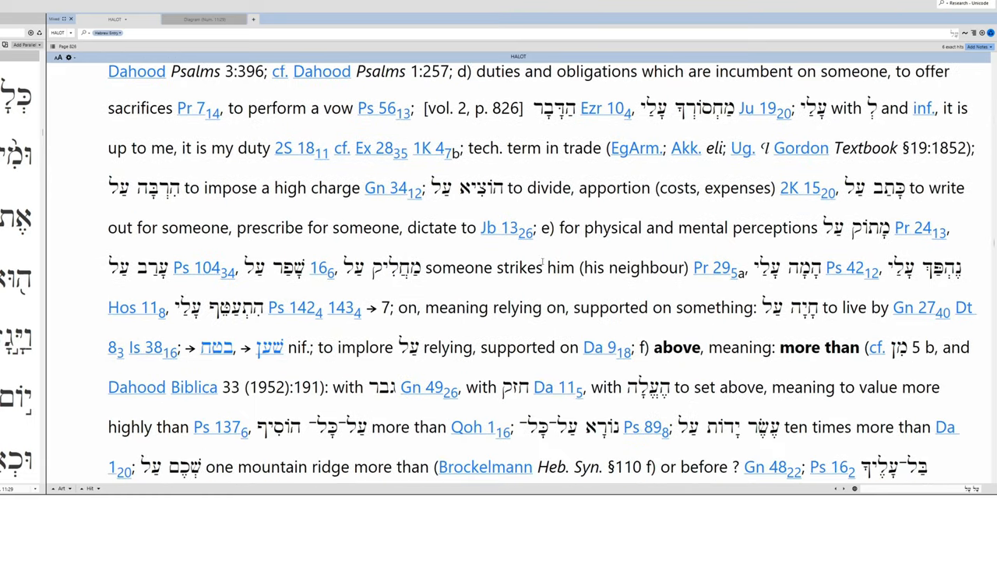
pyautogui.scroll(-3)
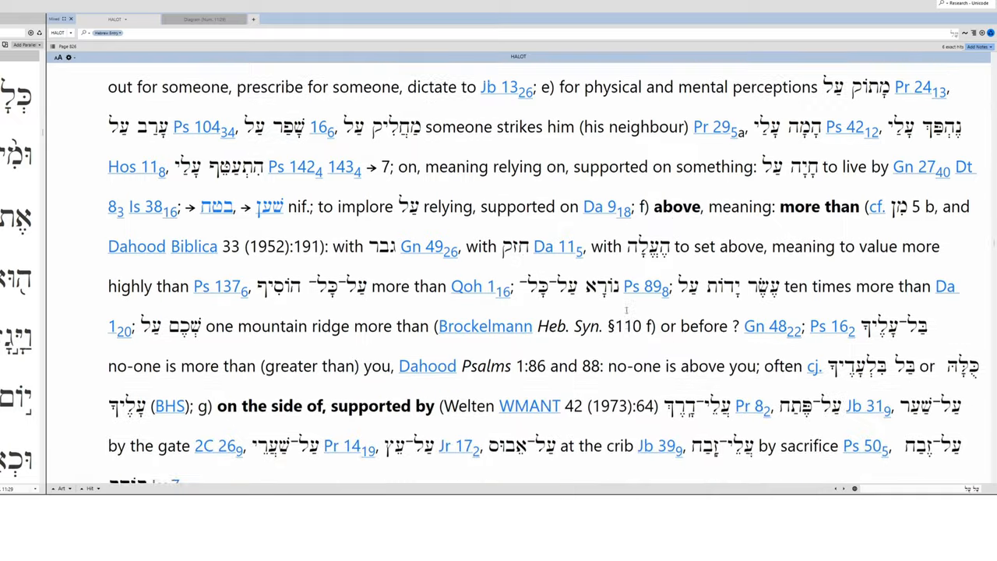
pyautogui.scroll(-3)
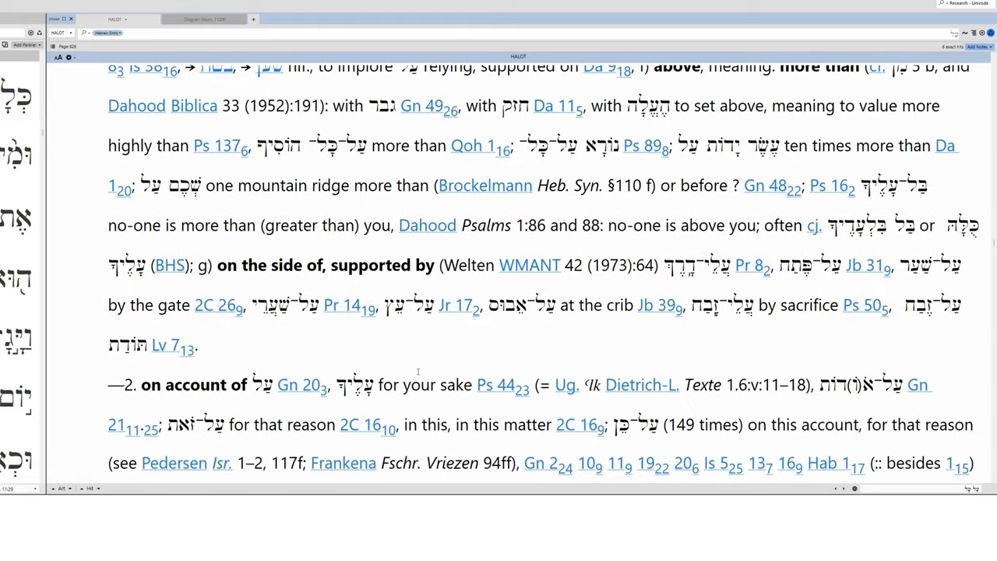
pyautogui.scroll(-3)
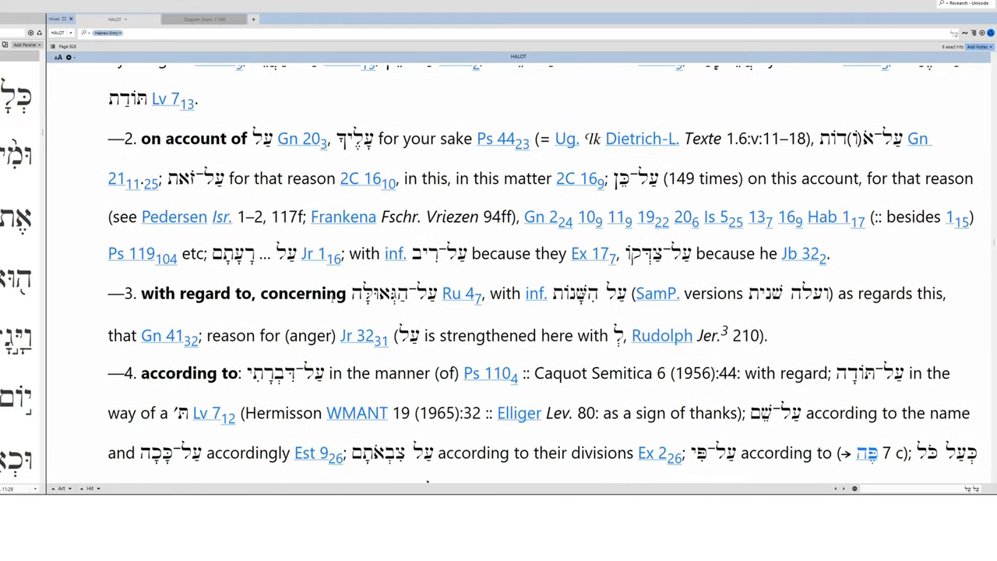
pyautogui.scroll(-3)
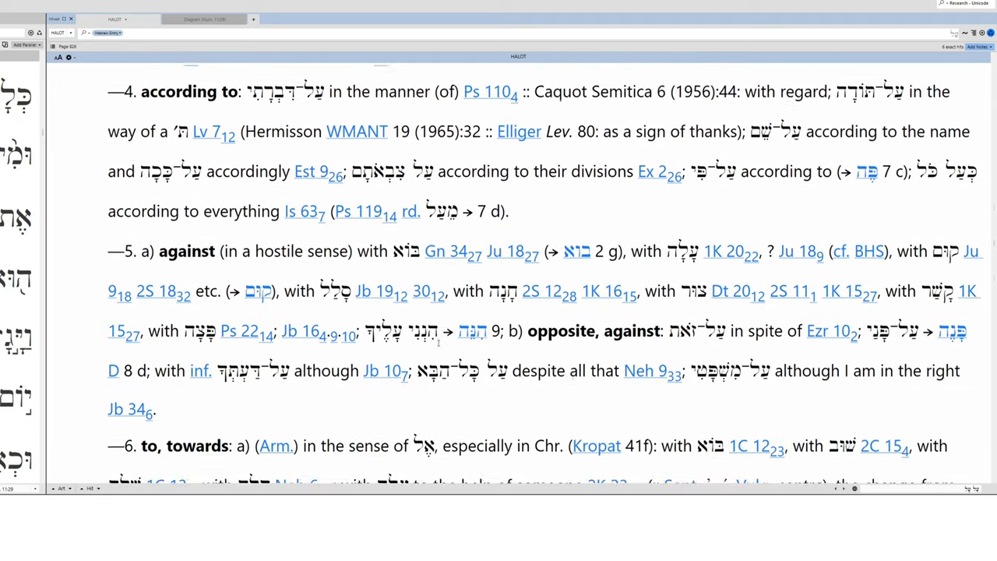
pyautogui.scroll(-3)
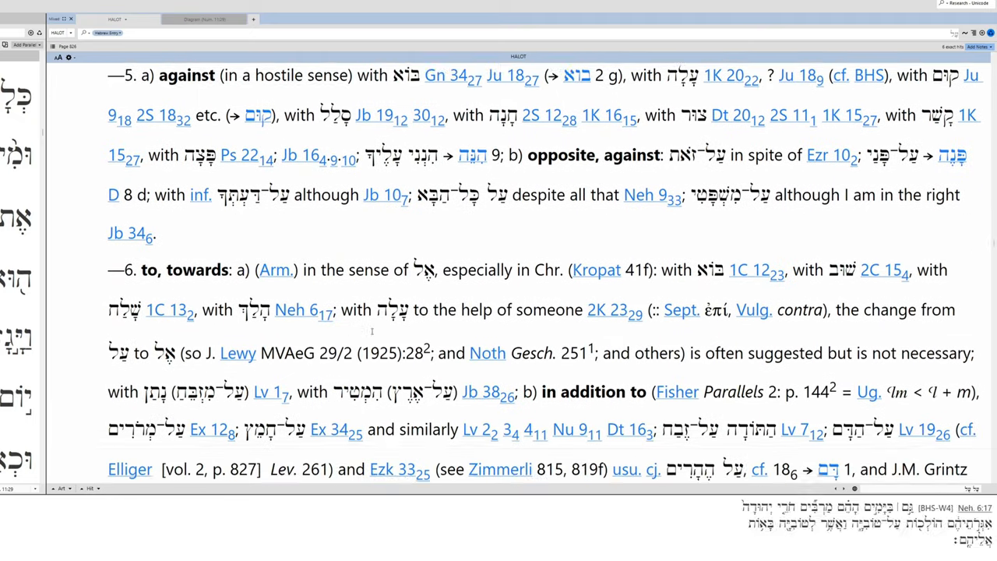
pyautogui.scroll(-3)
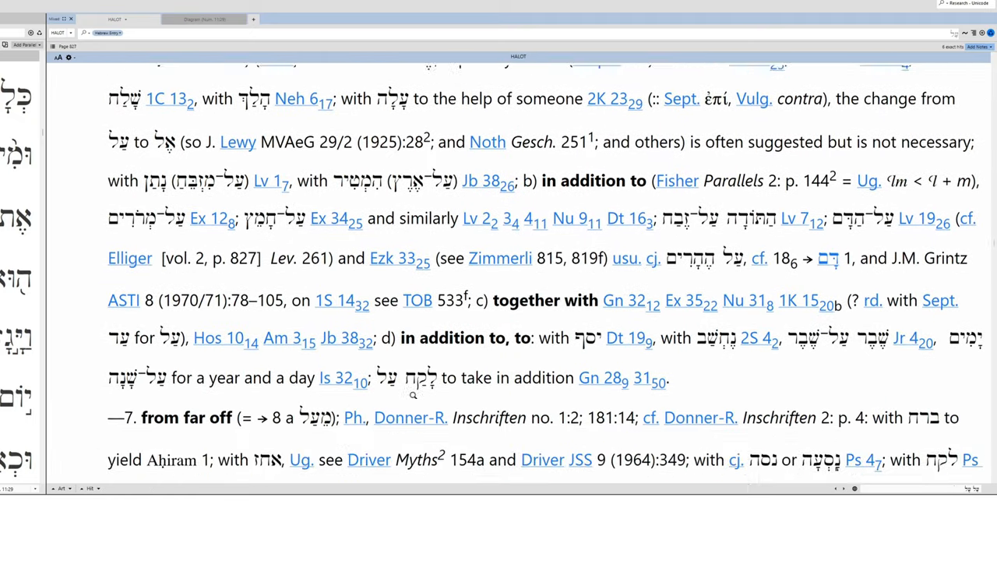
pyautogui.scroll(-3)
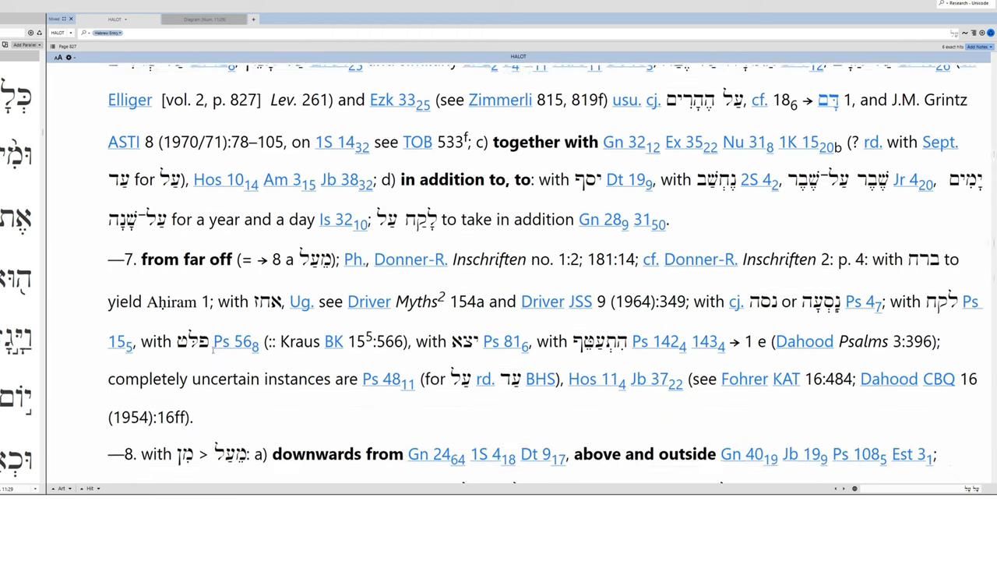
pyautogui.scroll(-3)
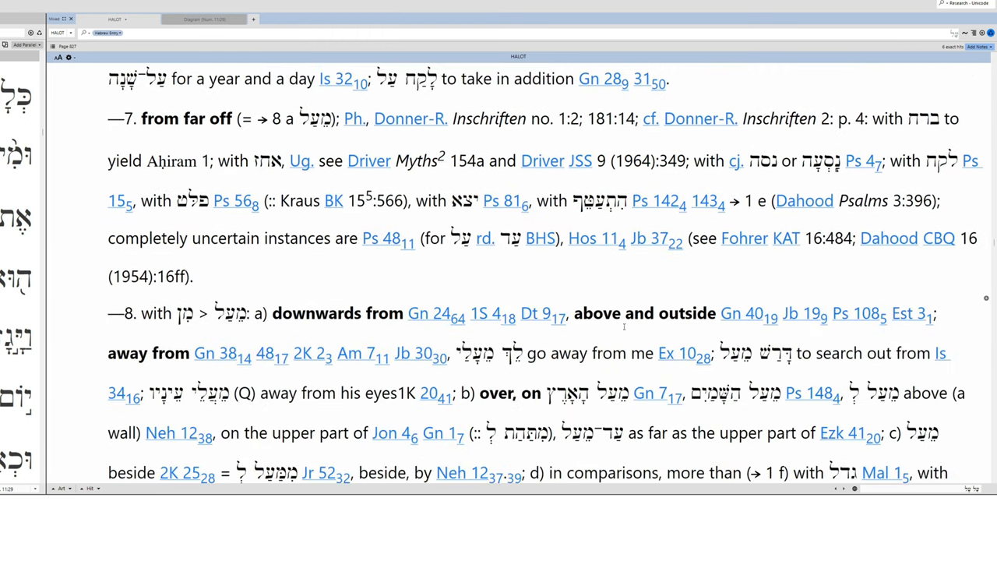
pyautogui.scroll(-3)
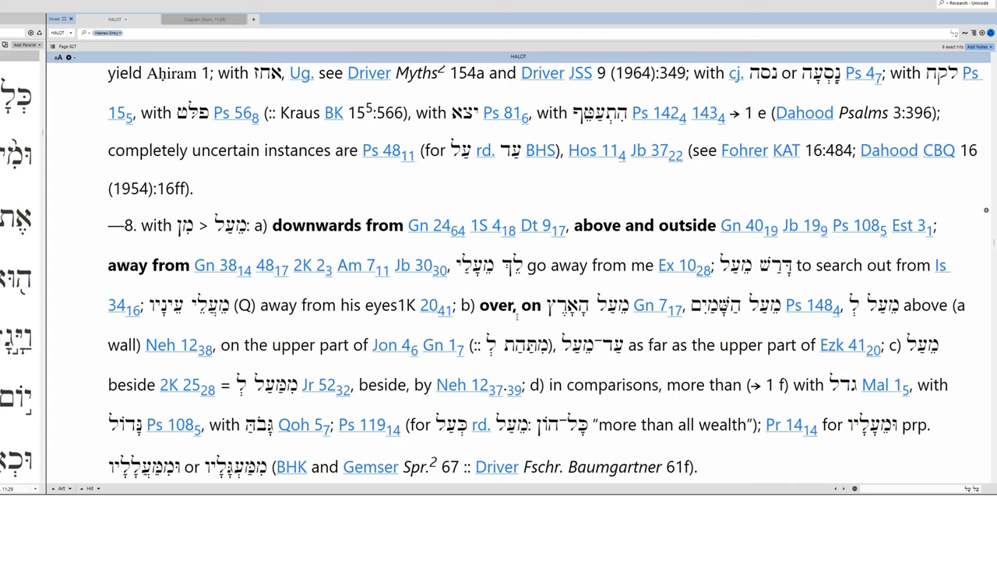
pyautogui.scroll(-3)
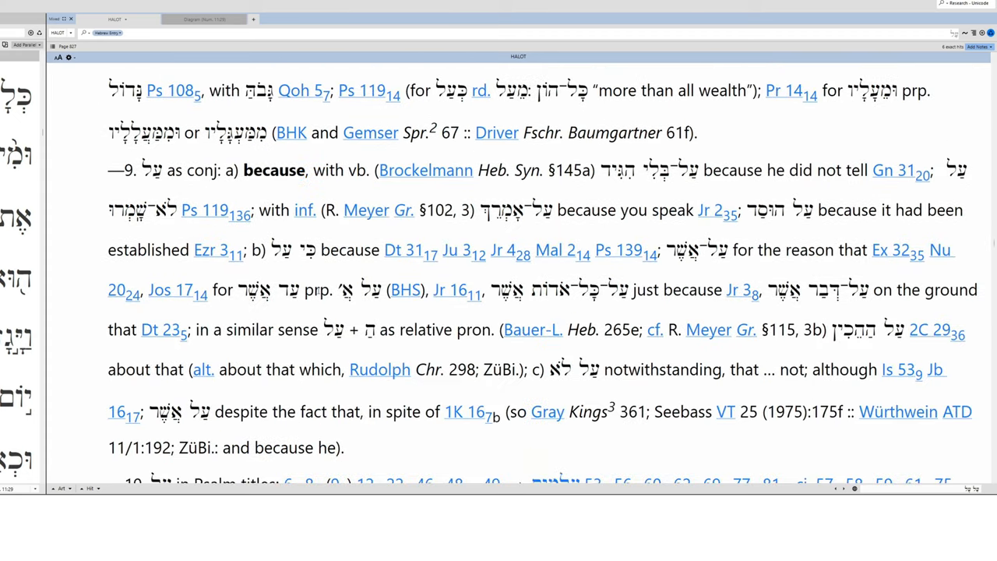
pyautogui.scroll(-3)
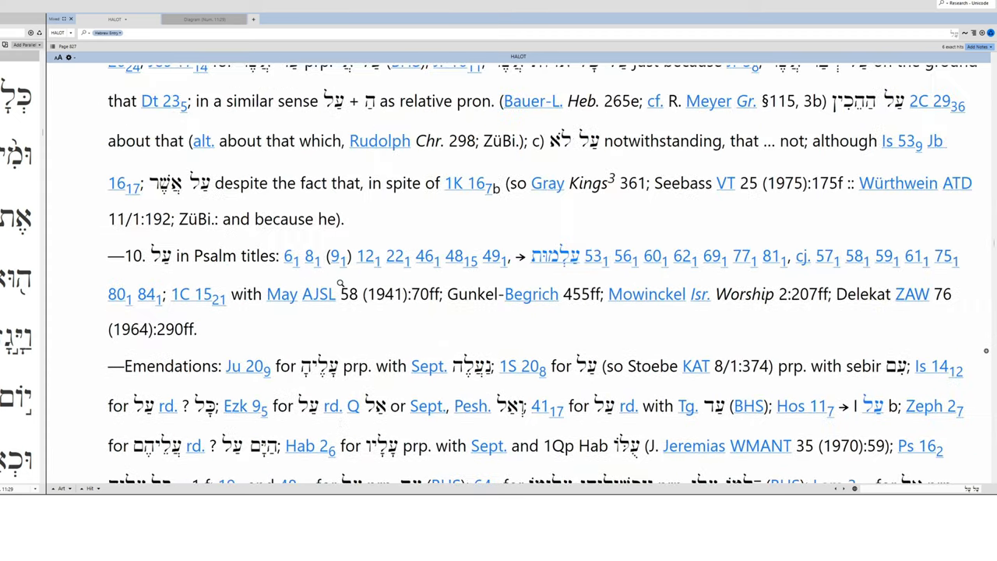
pyautogui.scroll(3)
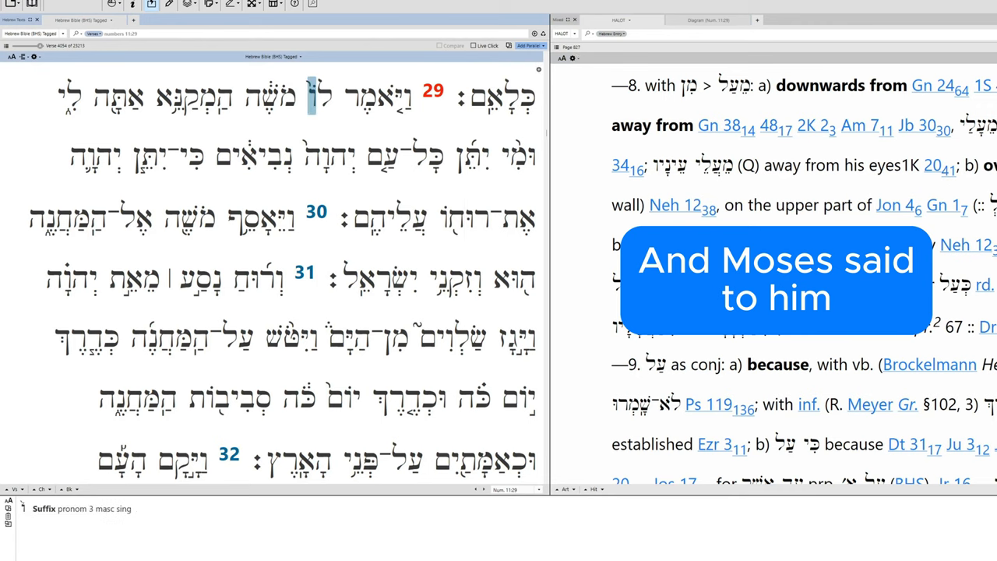
# Check the parsing and glosses of 'be jealous', 'you', 'give', LORD and the next word in verse 29.
pyautogui.click(184, 96)
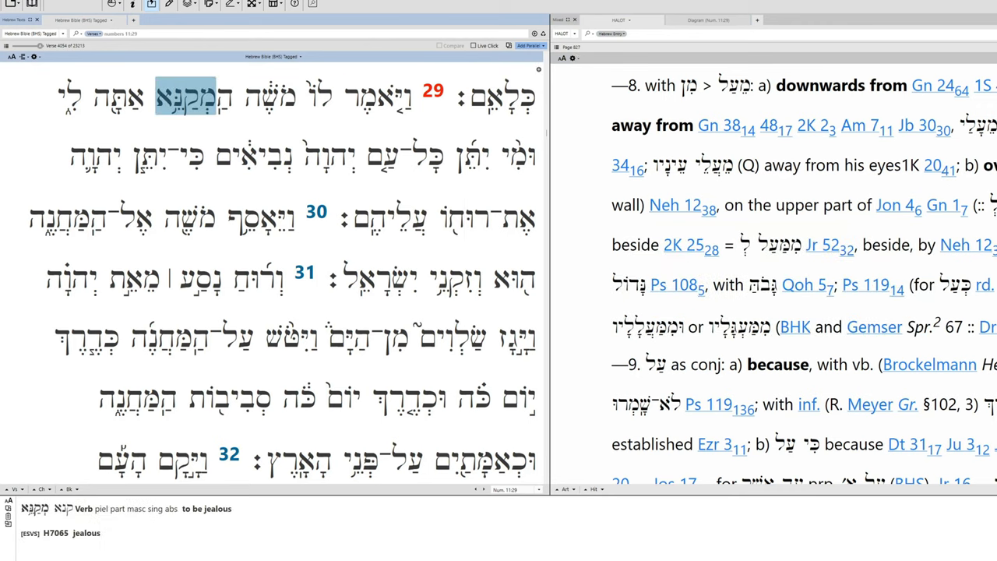
pyautogui.click(117, 97)
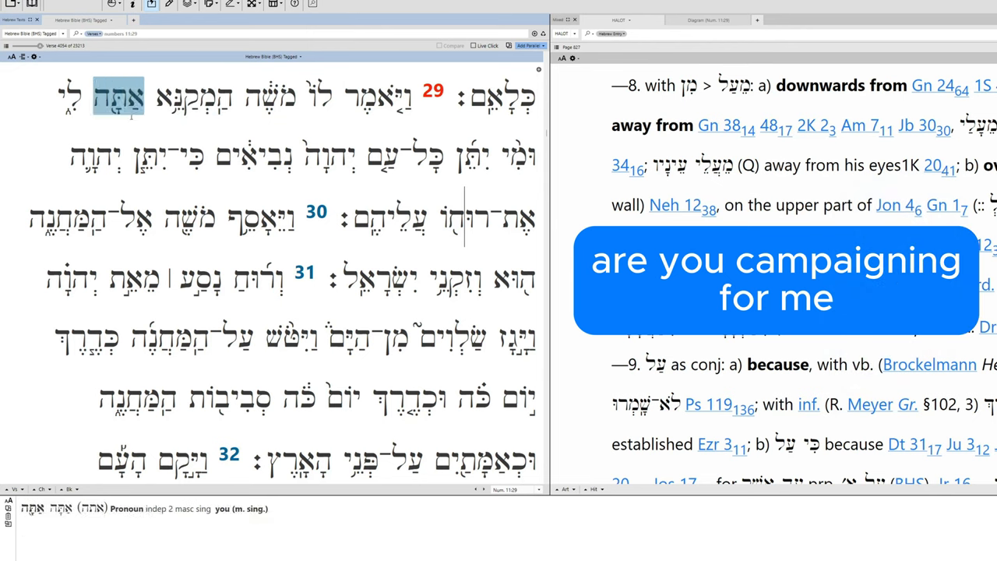
pyautogui.click(471, 156)
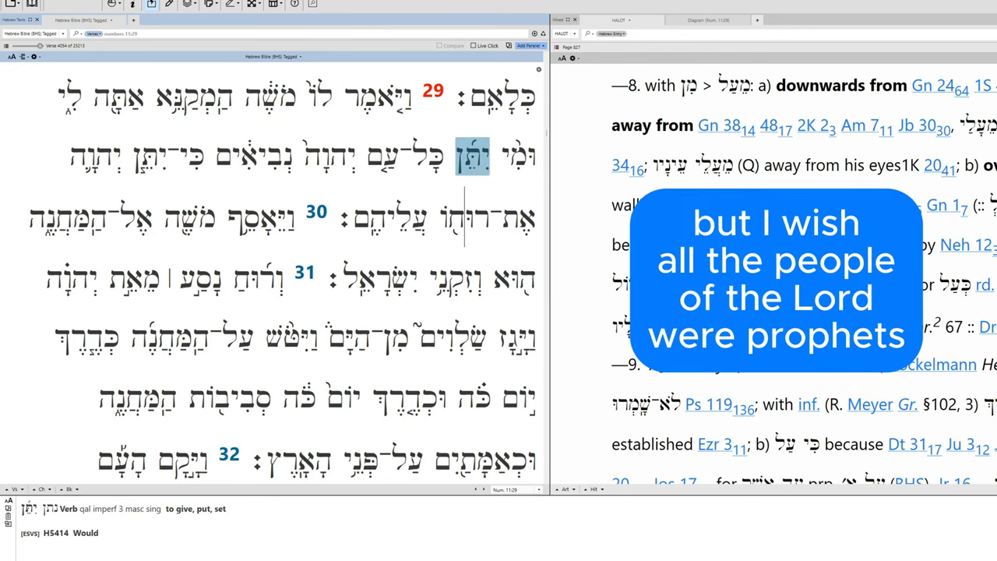
pyautogui.click(329, 157)
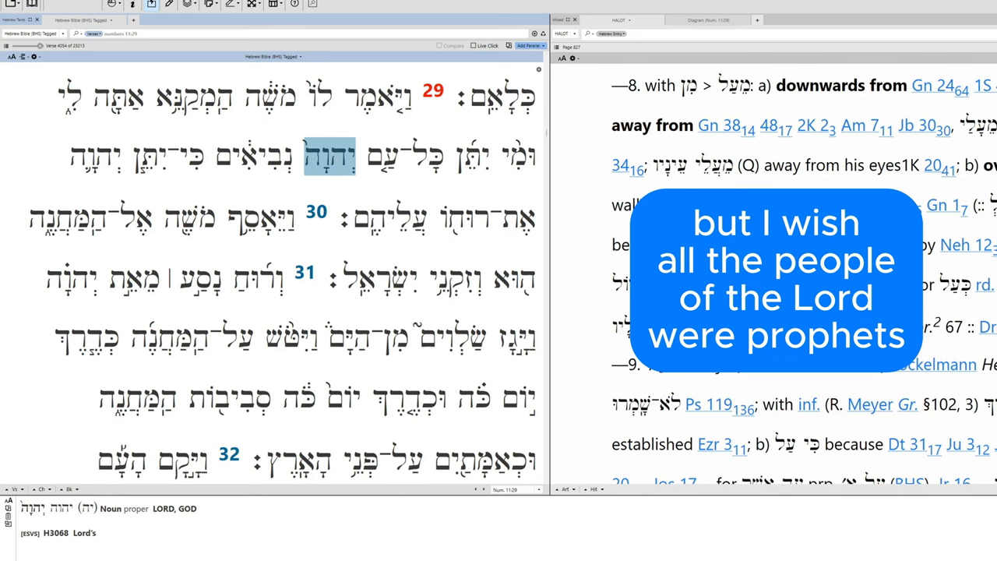
pyautogui.click(182, 156)
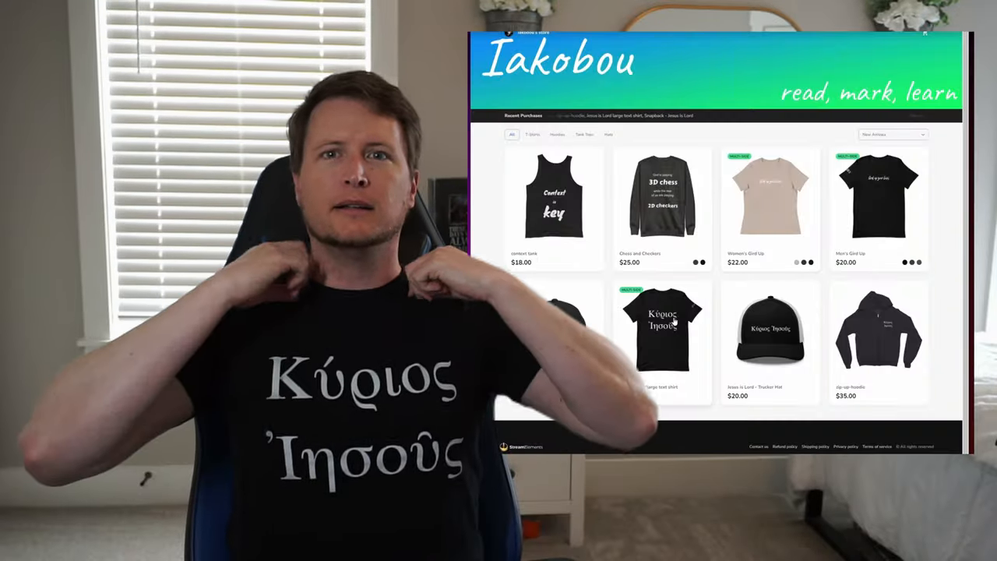
pyautogui.click(662, 327)
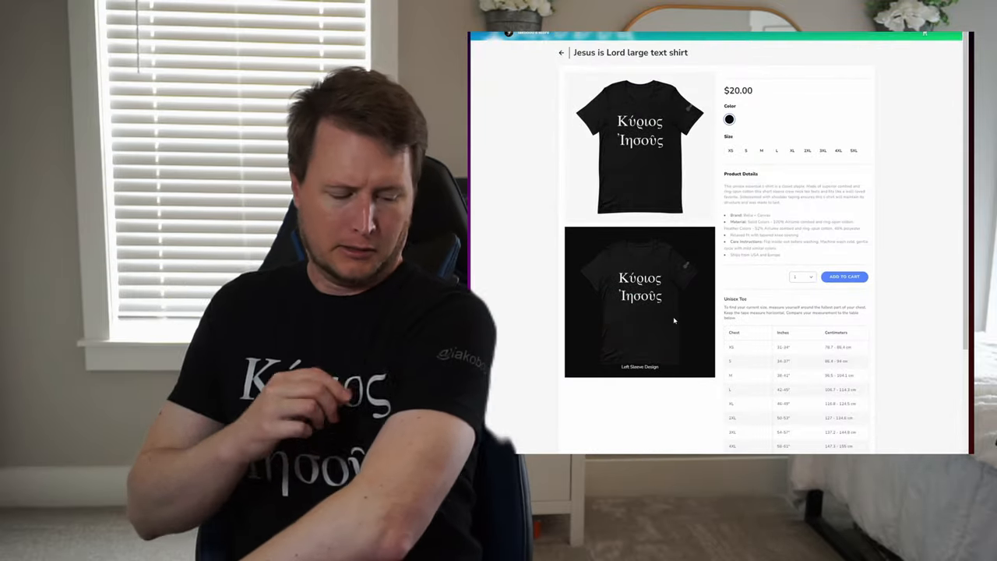